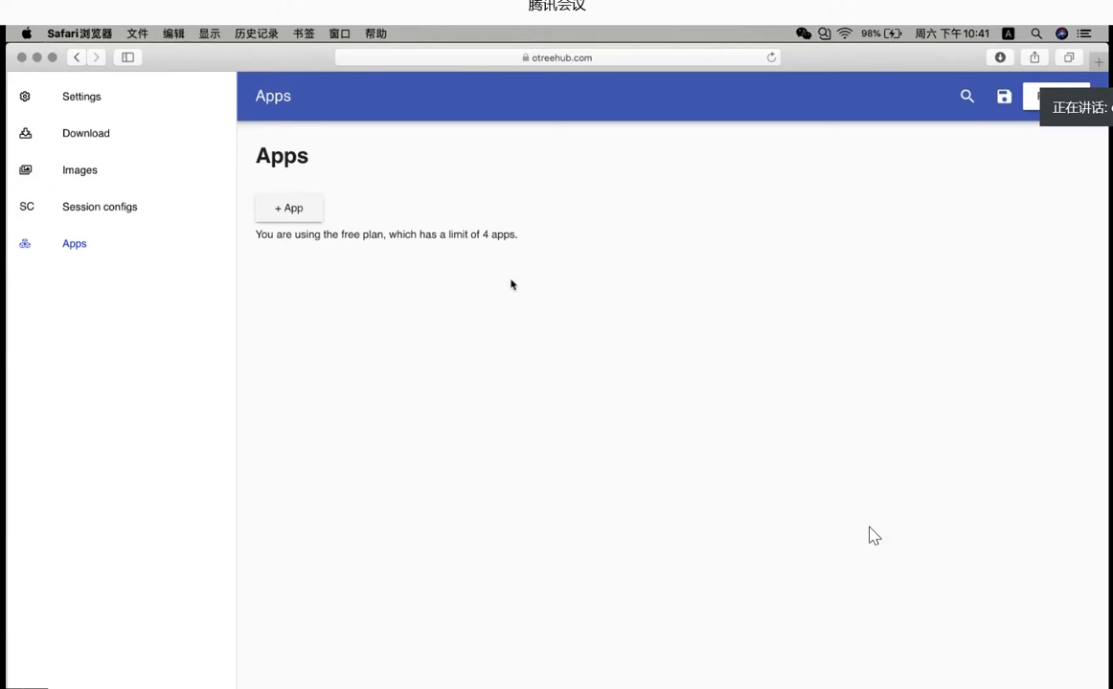
# Step: Add the built-in public_goods template as a new app and show its parts
pyautogui.click(288, 208)
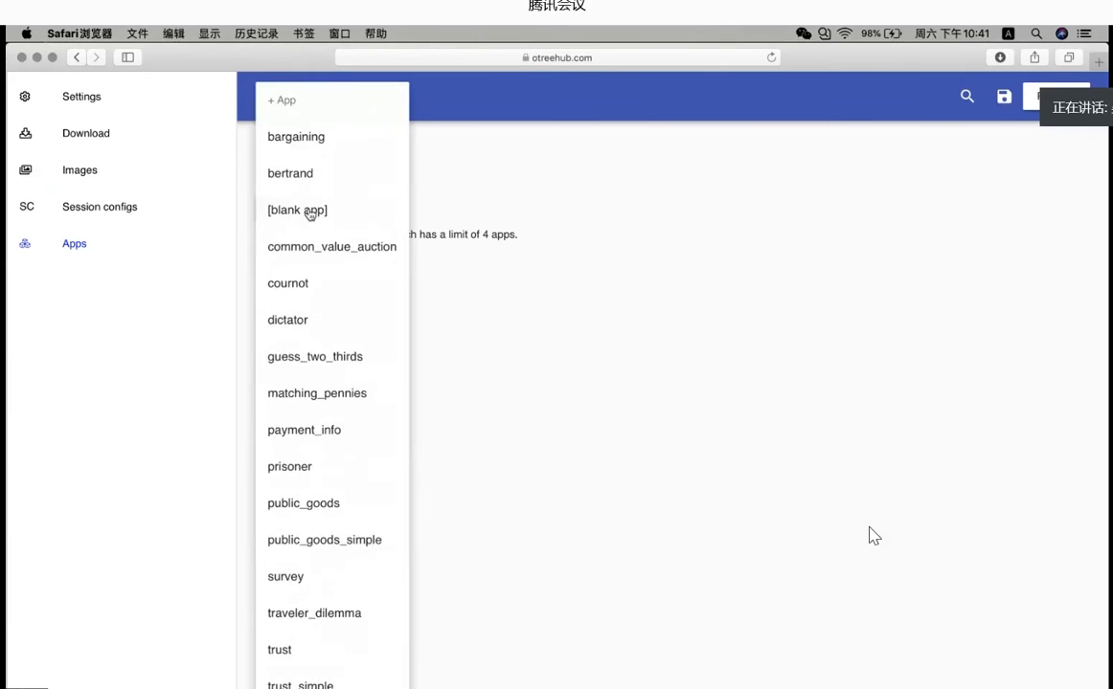
pyautogui.scroll(-3)
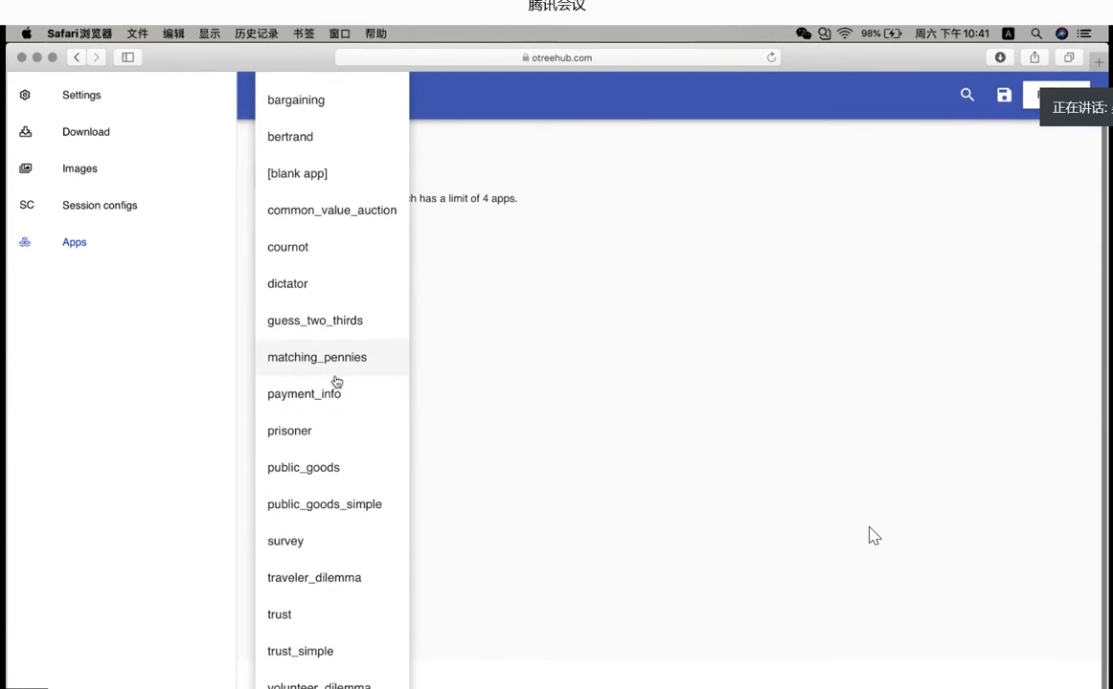
pyautogui.moveTo(338, 469)
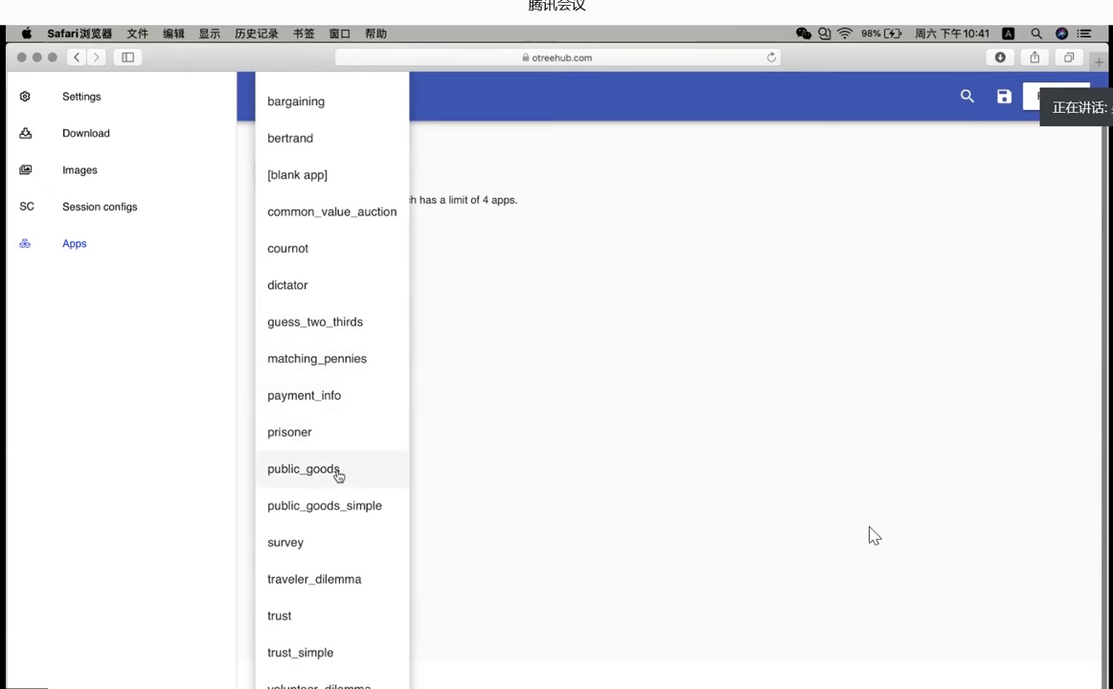
pyautogui.click(303, 469)
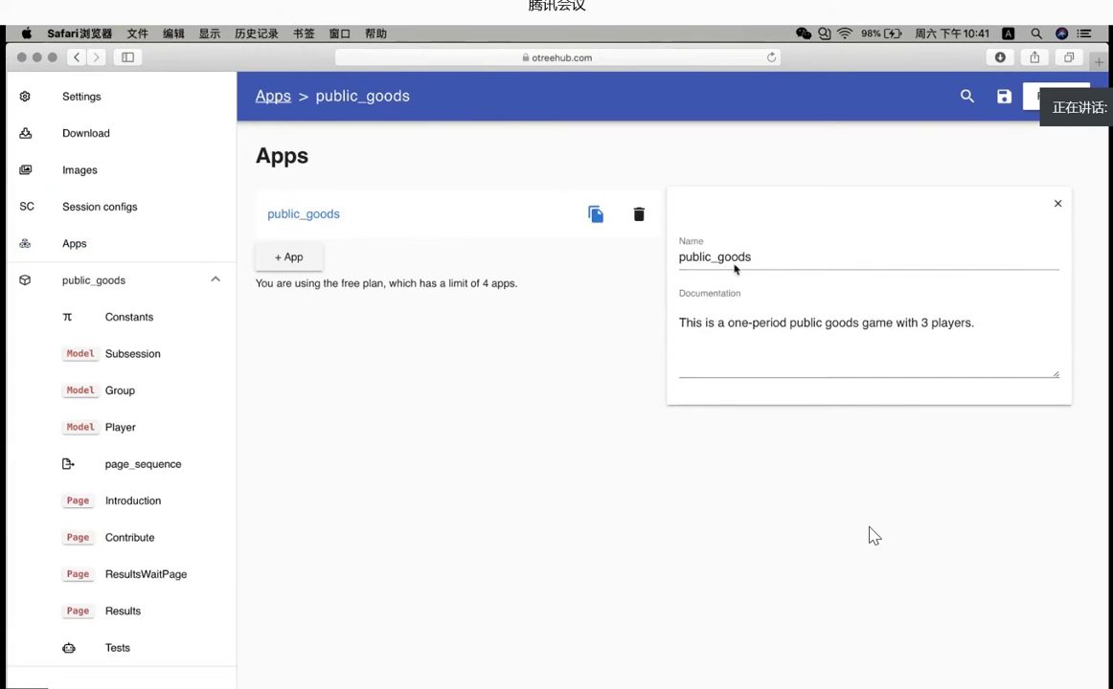
pyautogui.click(1058, 203)
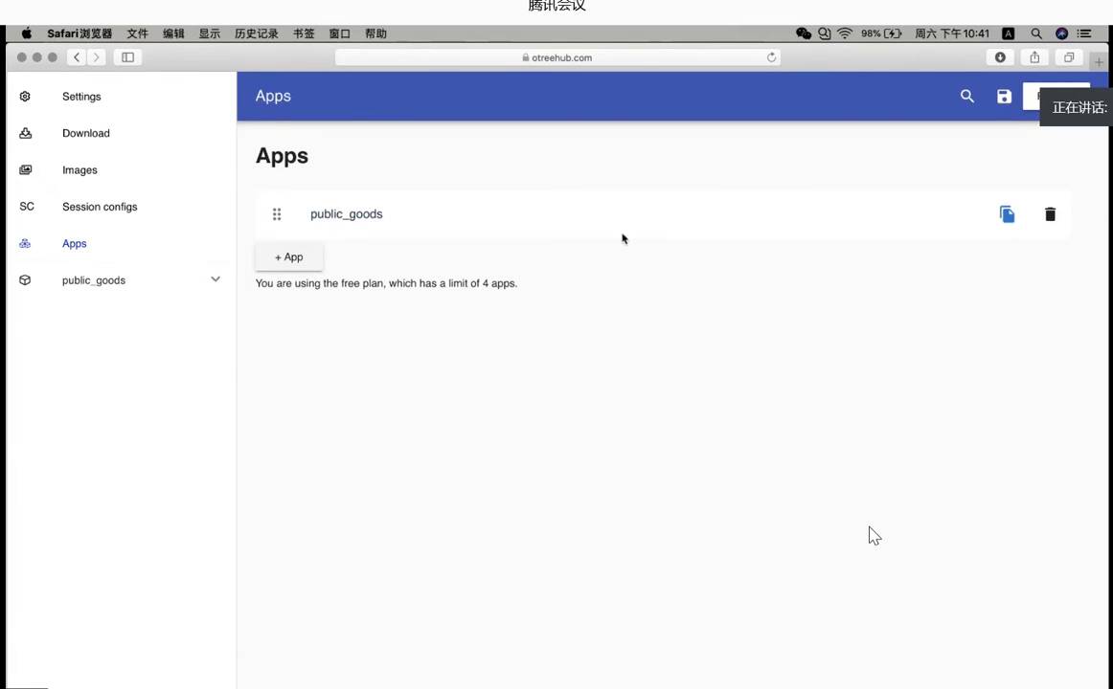
pyautogui.click(93, 279)
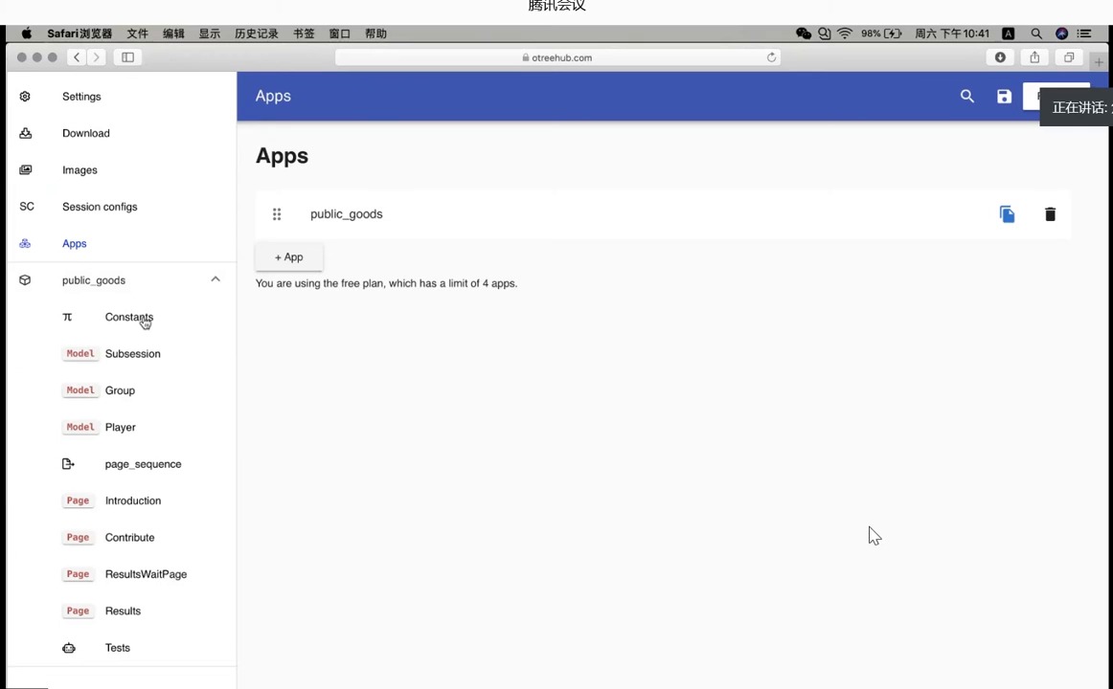
# Step: Change public_goods num_rounds from 1 to 2, checking endowment c(100) and multiplier 2
pyautogui.click(128, 317)
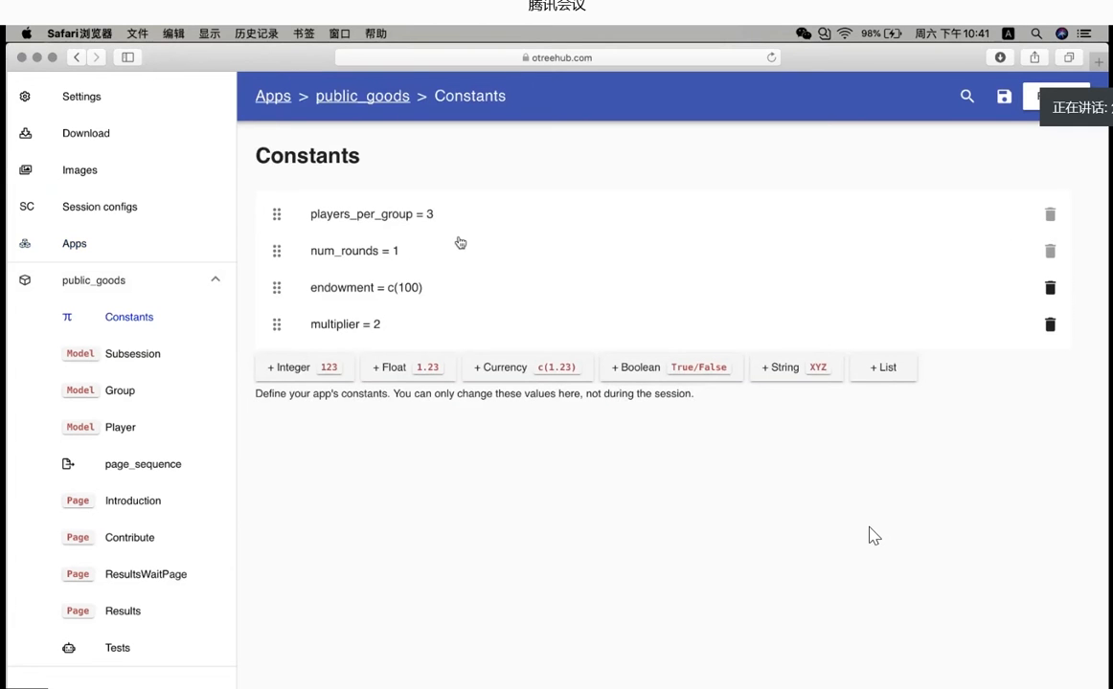
pyautogui.moveTo(459, 243)
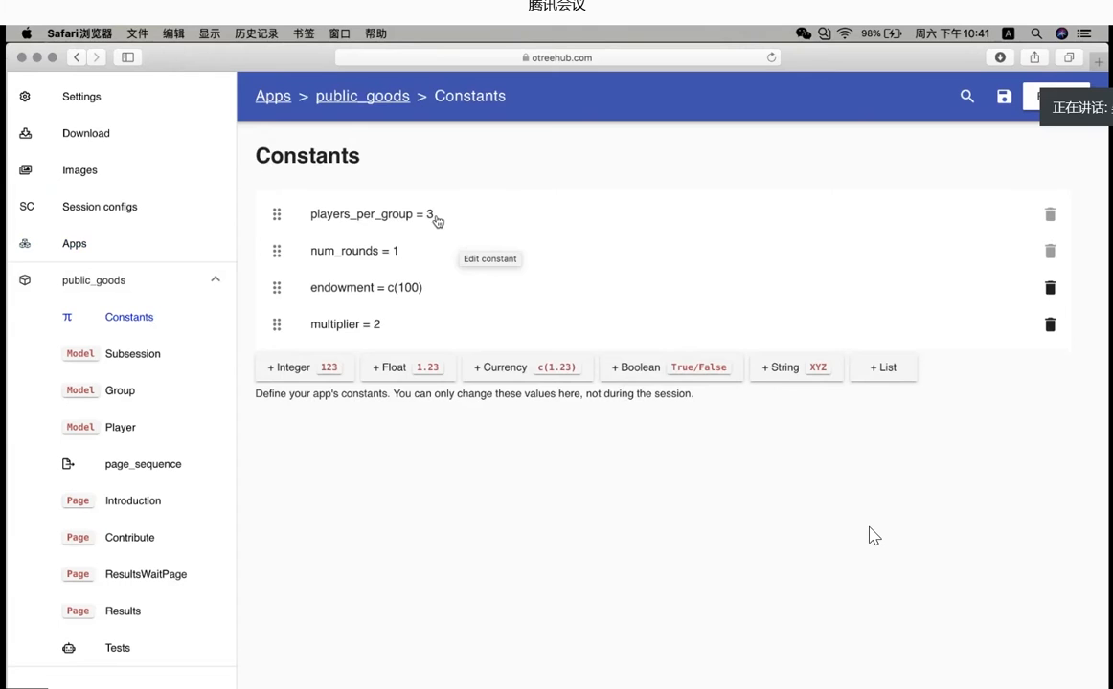
pyautogui.click(354, 251)
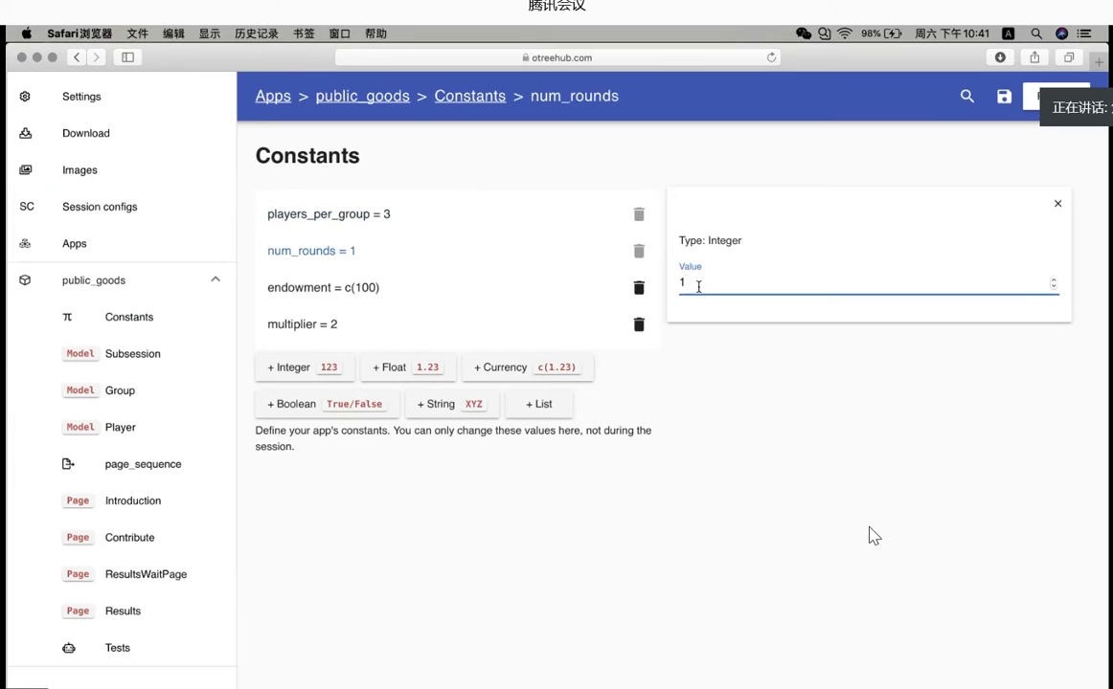
pyautogui.write('2')
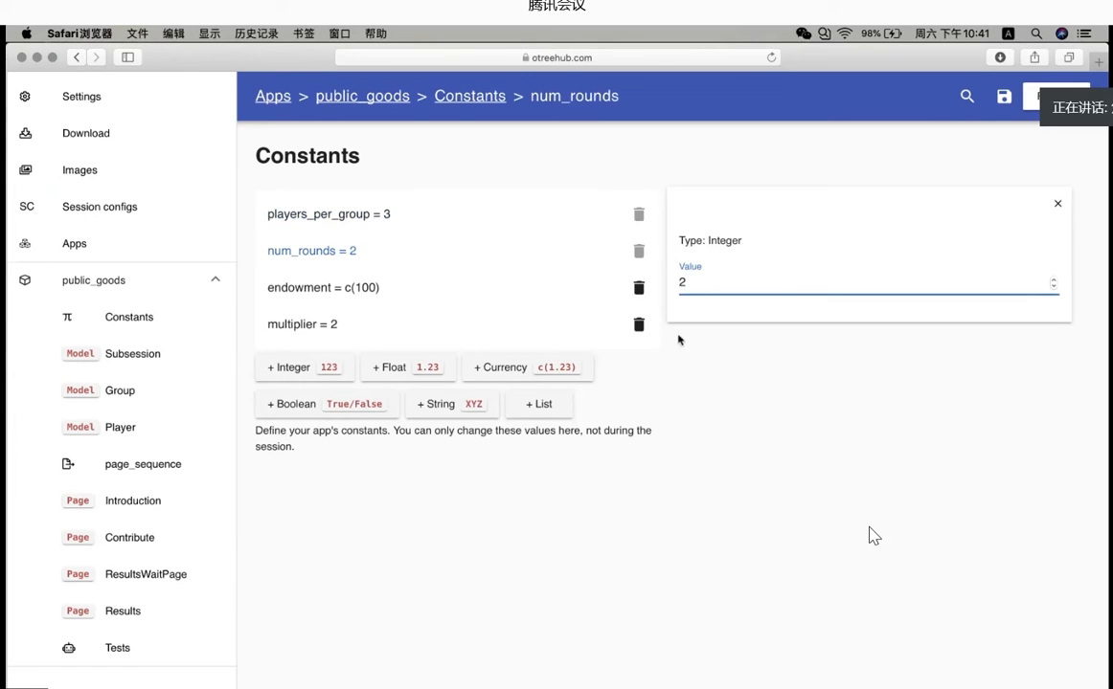
pyautogui.moveTo(399, 298)
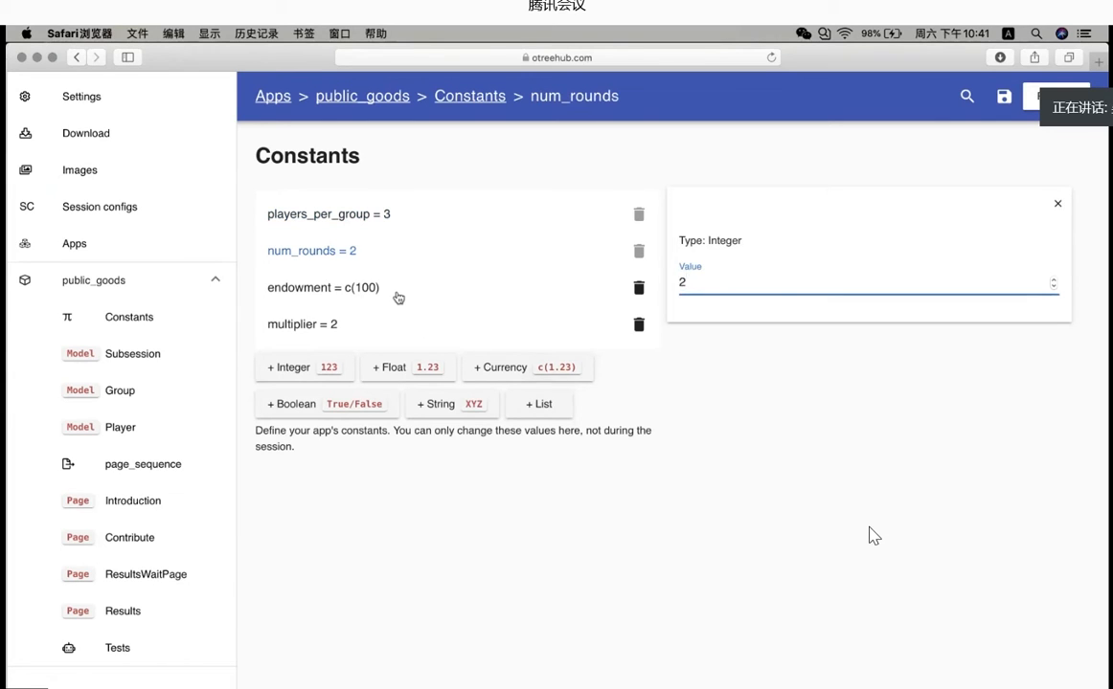
pyautogui.click(322, 287)
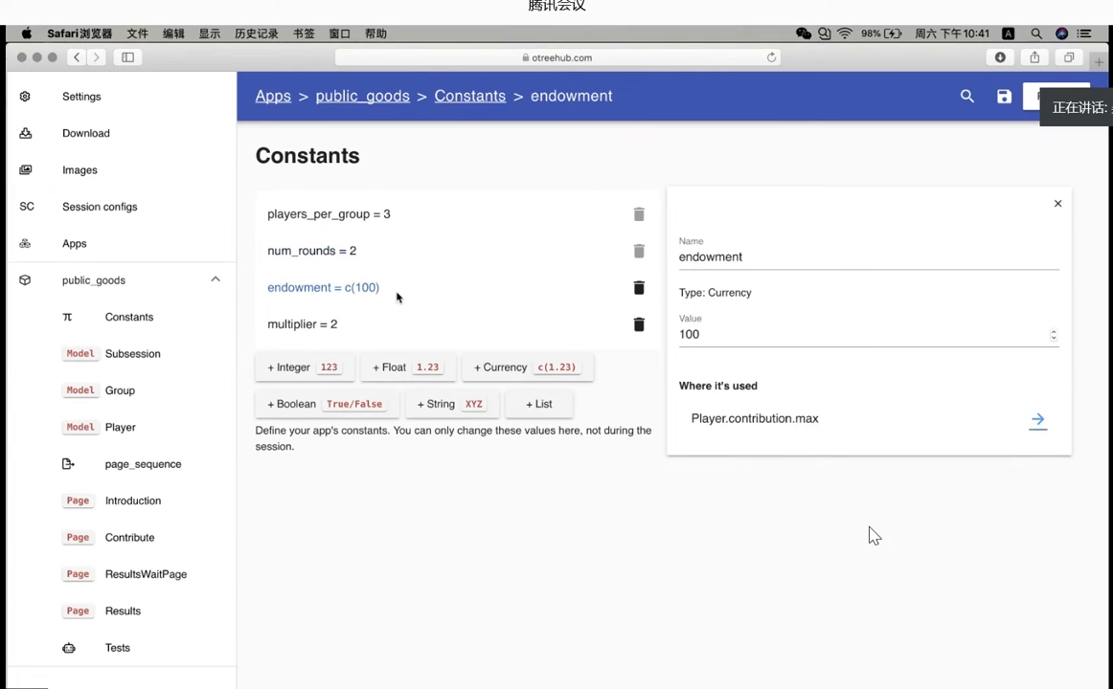
pyautogui.click(782, 334)
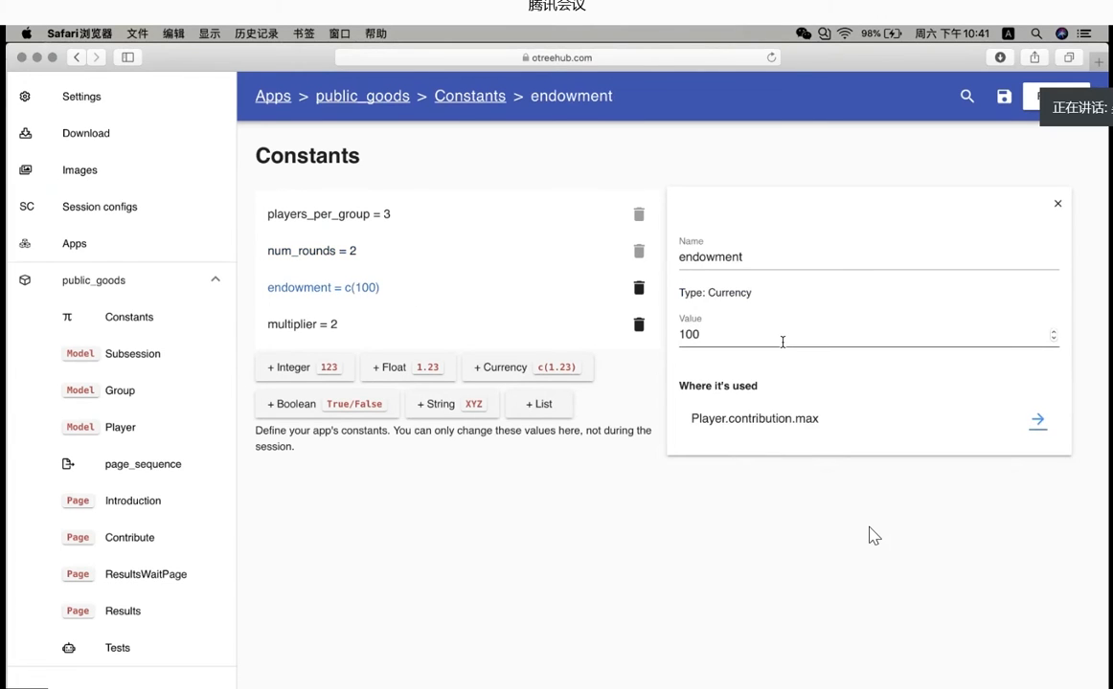
pyautogui.moveTo(464, 325)
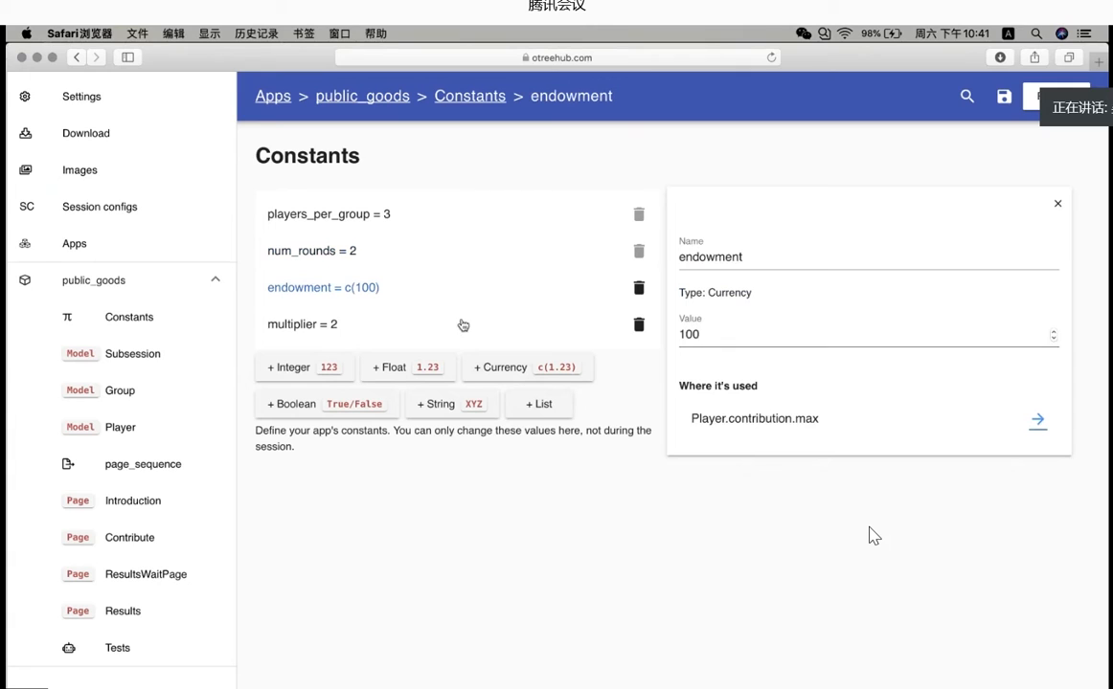
pyautogui.click(302, 324)
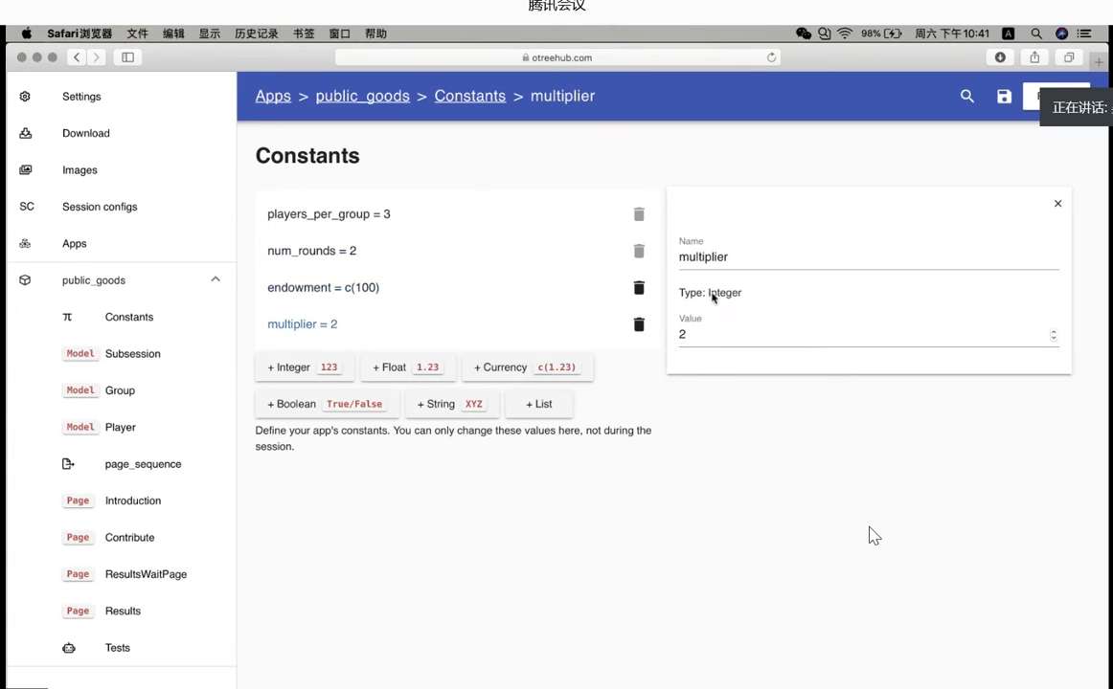
pyautogui.moveTo(232, 360)
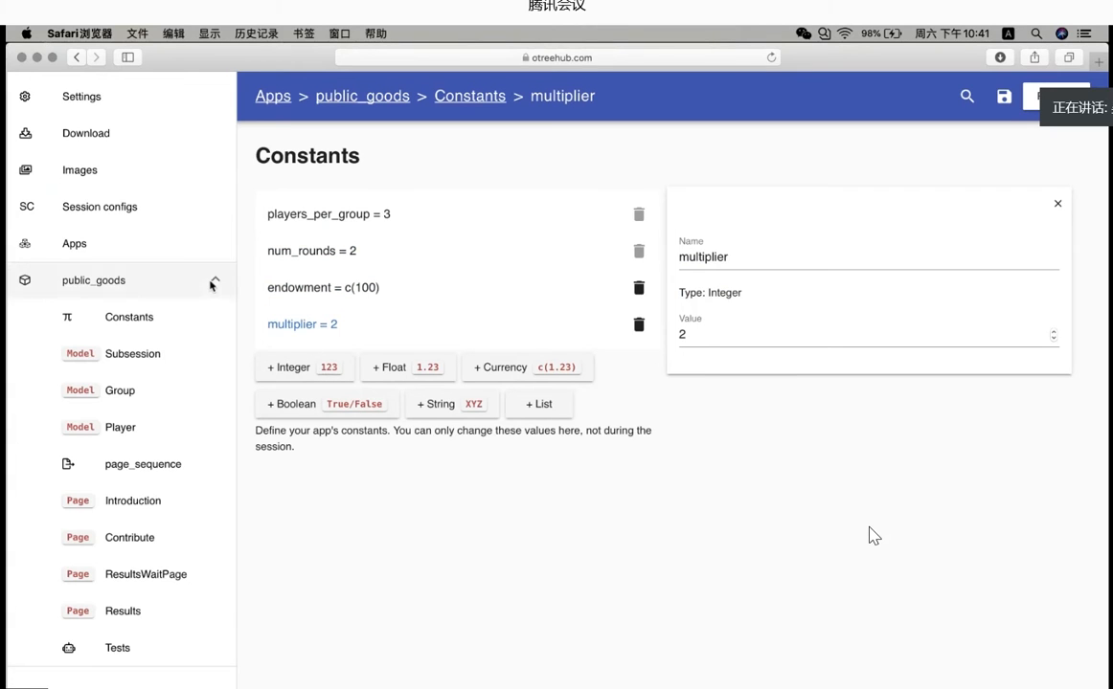
pyautogui.click(100, 207)
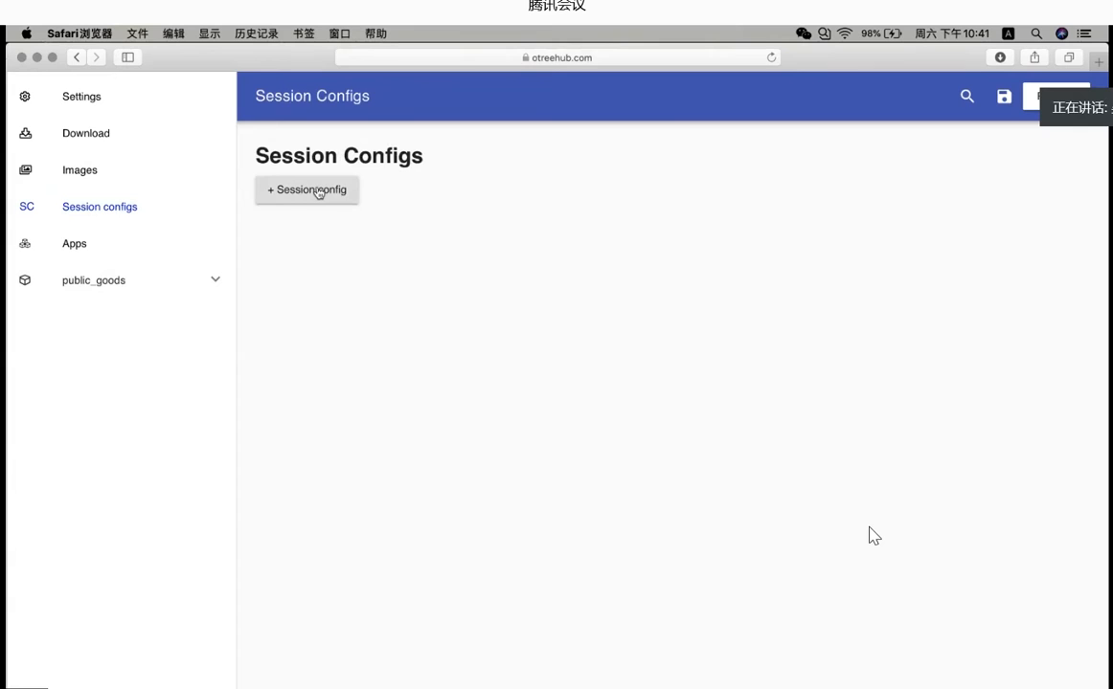
# Step: Create a new session config named public_goods_team5
pyautogui.click(306, 190)
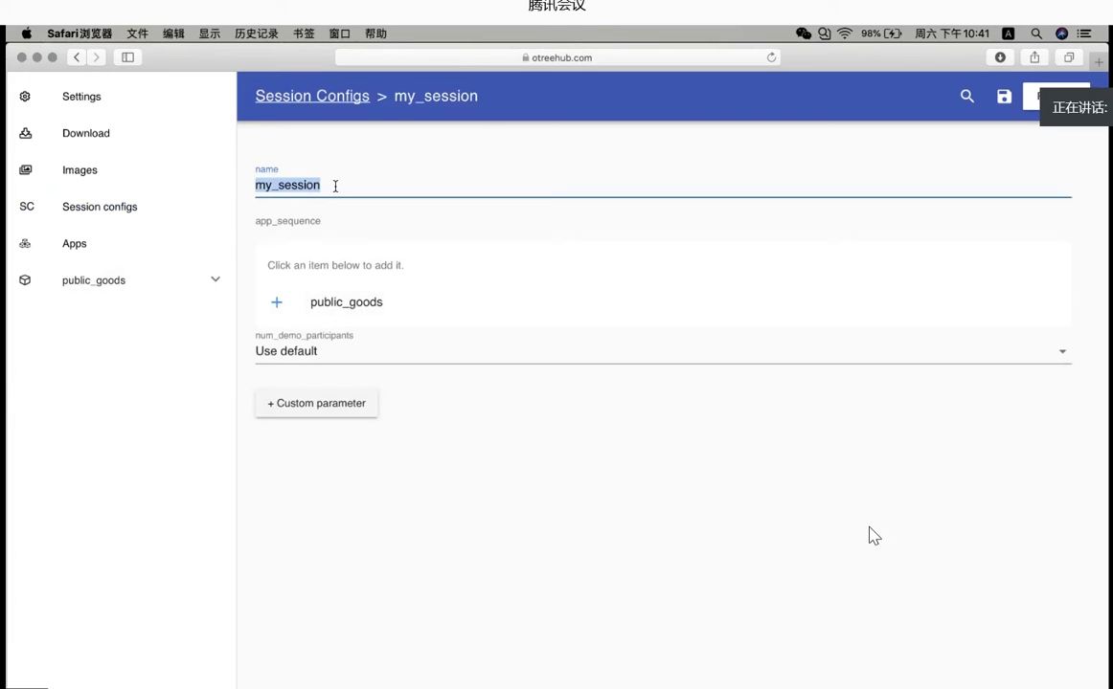
pyautogui.write('punli')
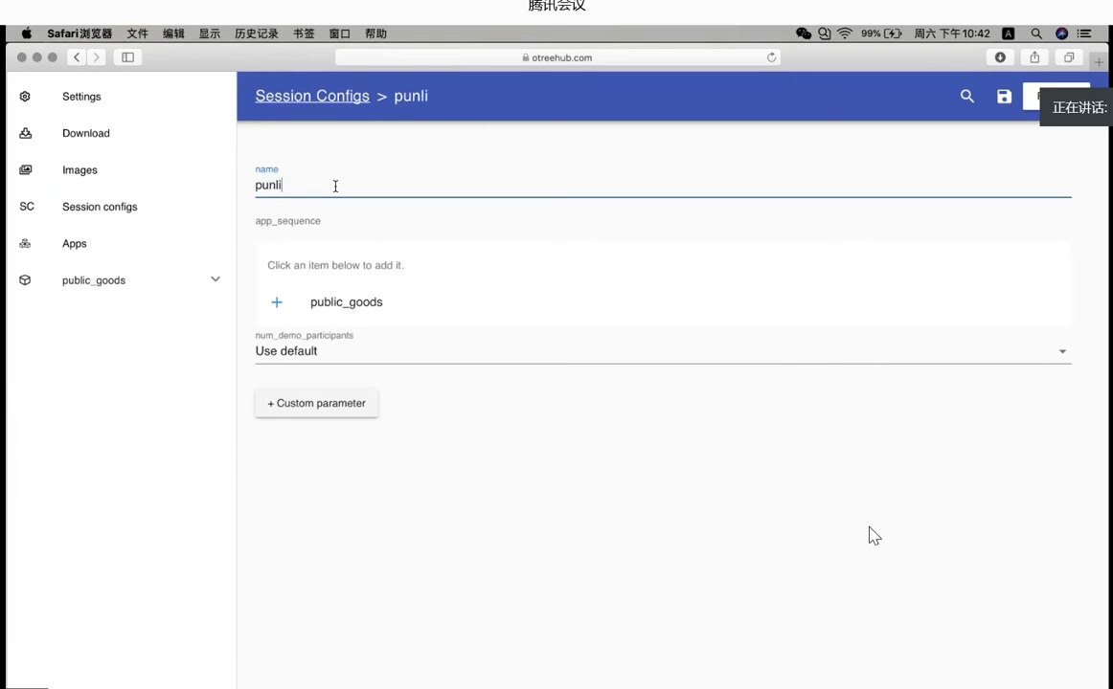
pyautogui.write('c')
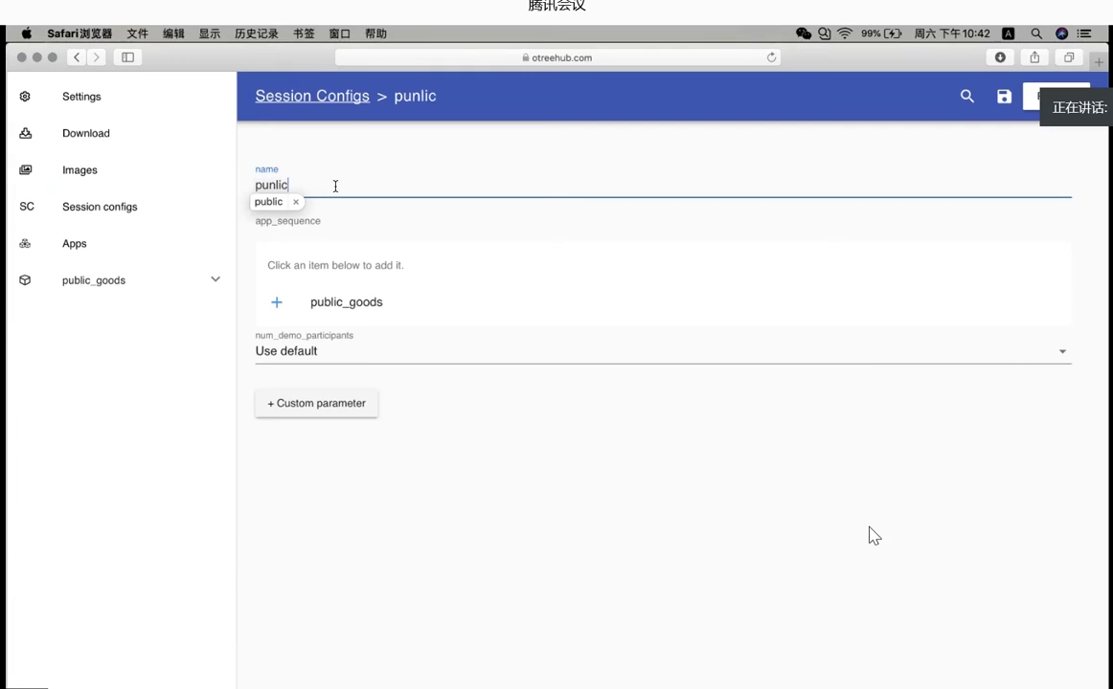
pyautogui.press('Backspace')
pyautogui.write('b')
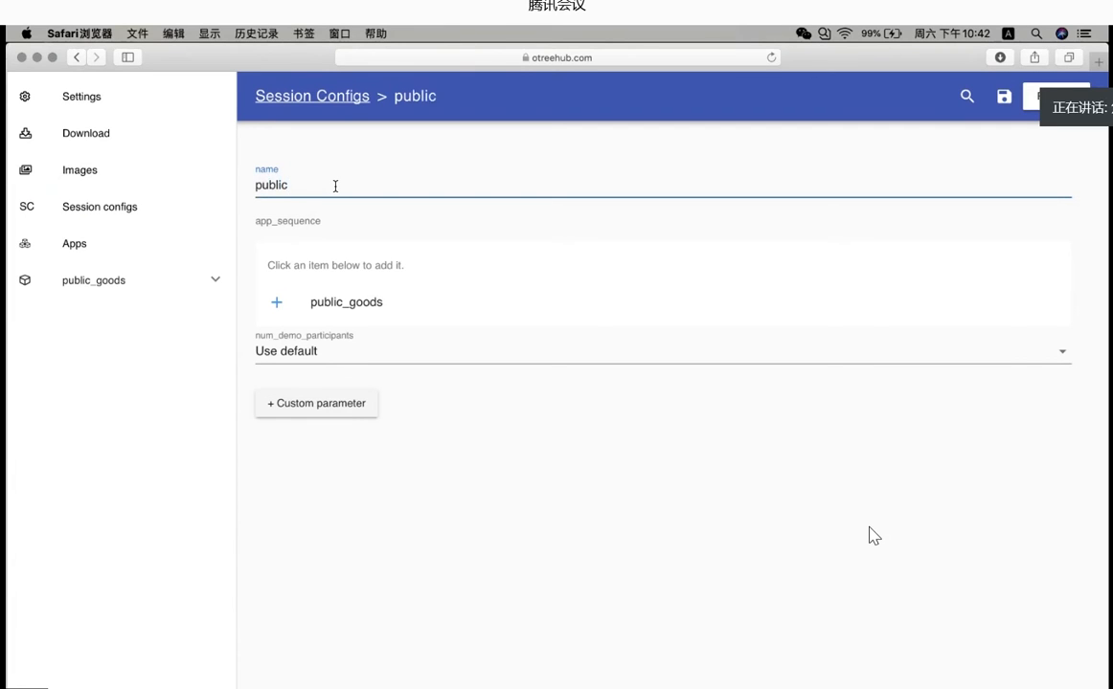
pyautogui.write('_goods')
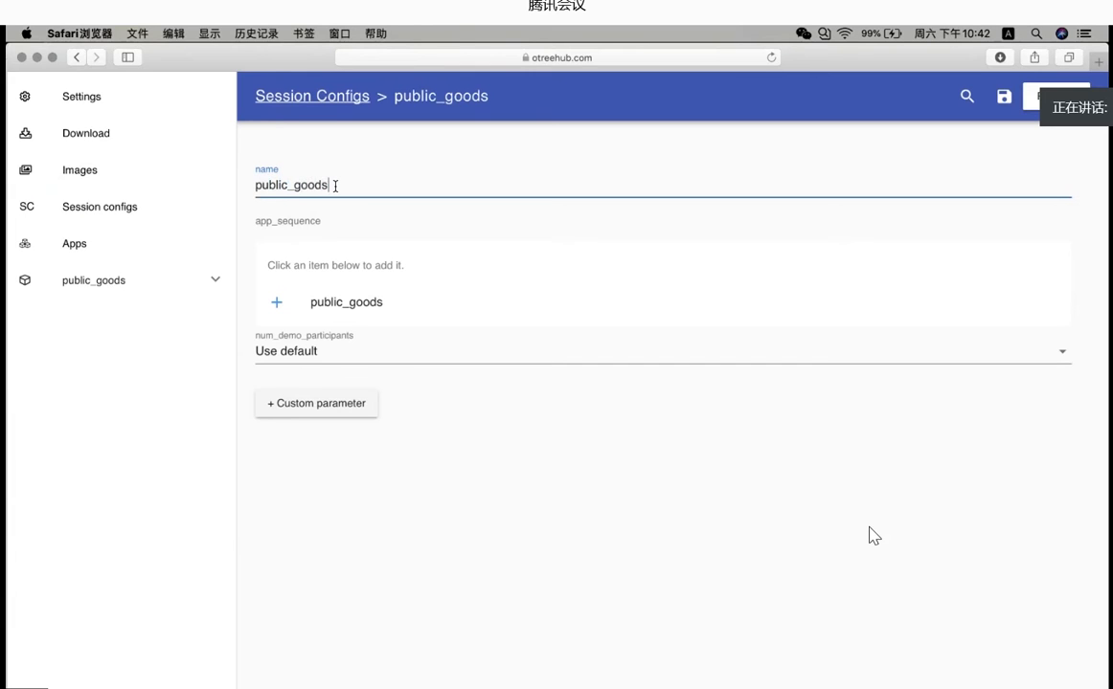
pyautogui.write('_t')
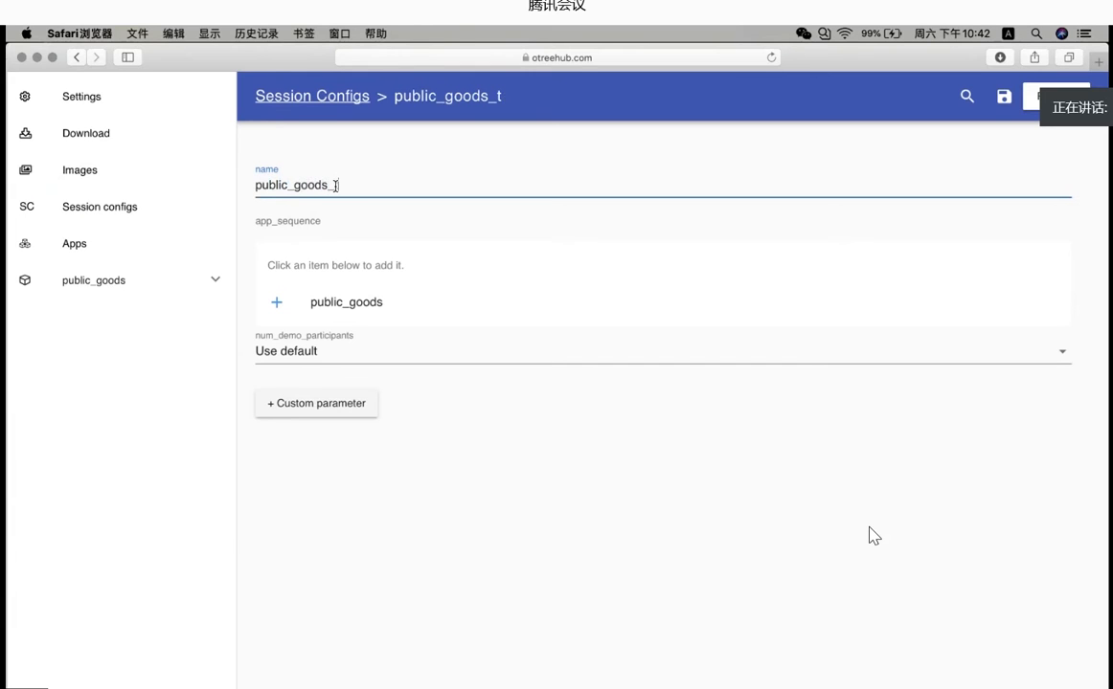
pyautogui.write('eam5')
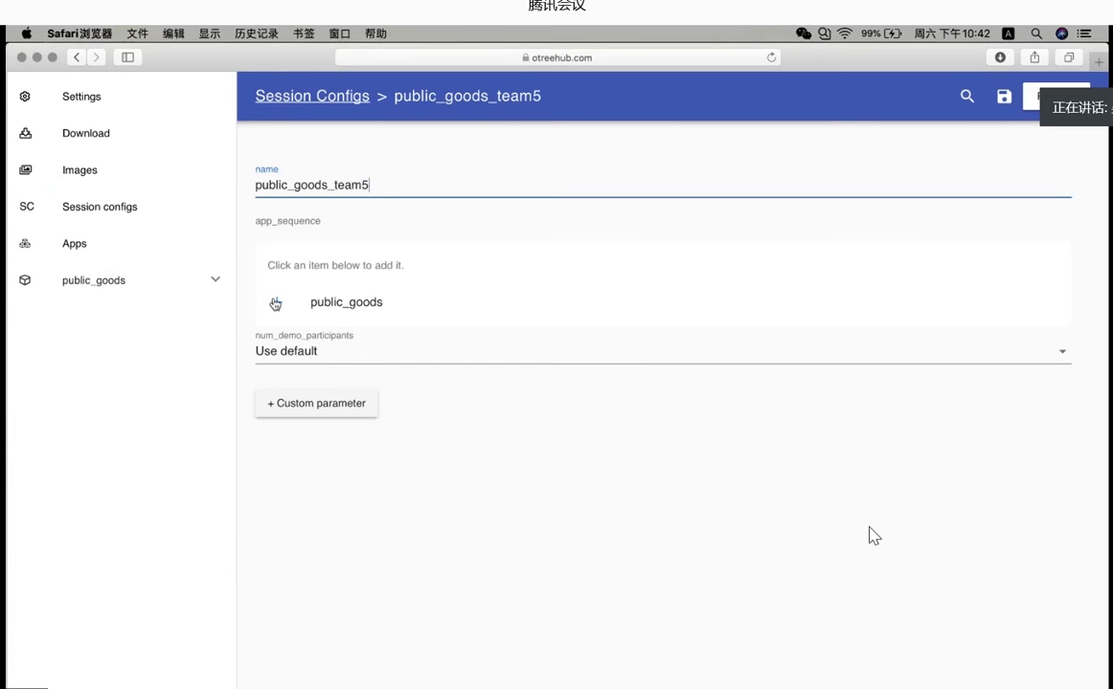
# Step: Confirm the public_goods_team5 config and return to the session configs list
pyautogui.click(345, 301)
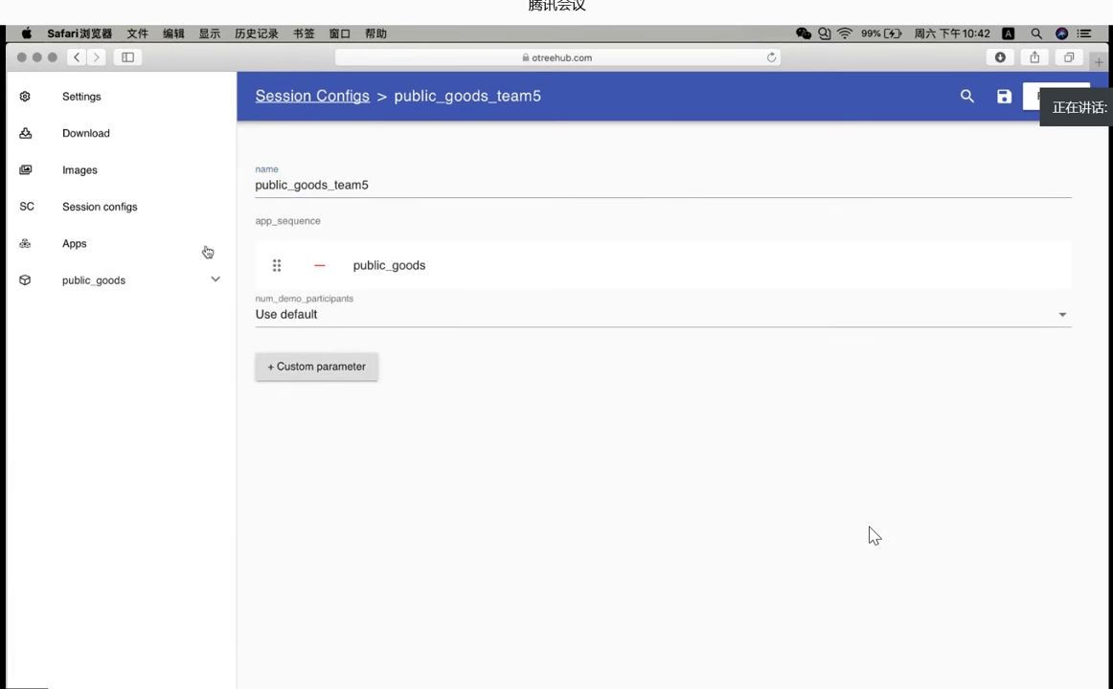
pyautogui.click(311, 95)
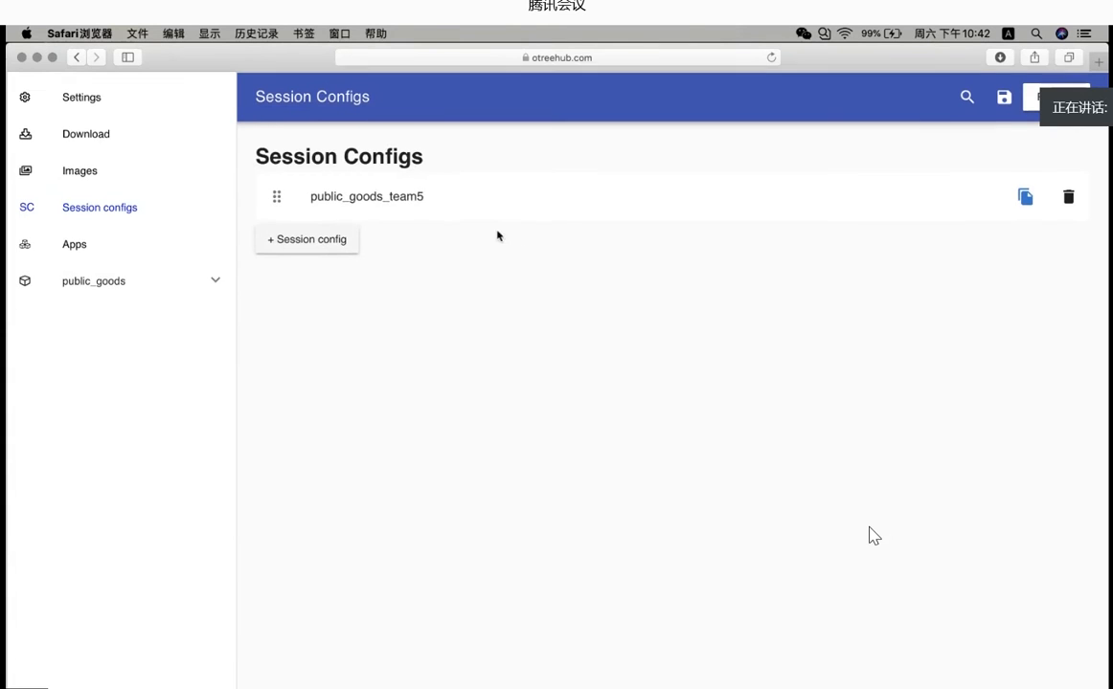
pyautogui.click(85, 133)
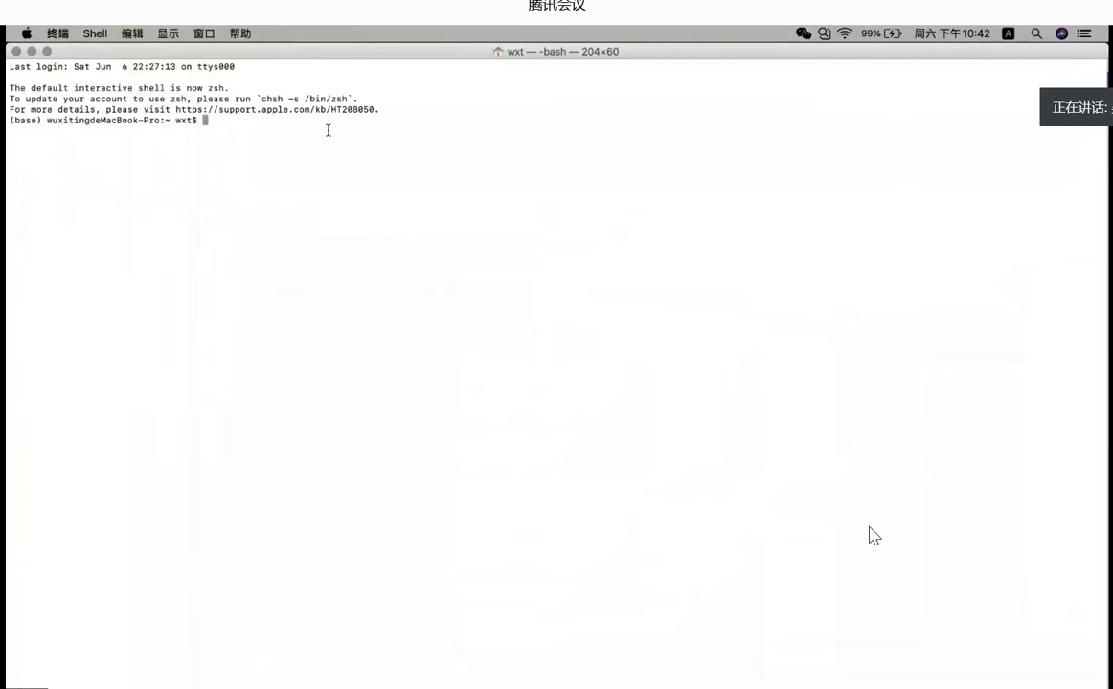
# Step: Change into the otree-projects folder with cd and confirm it with pwd
pyautogui.write('cd')
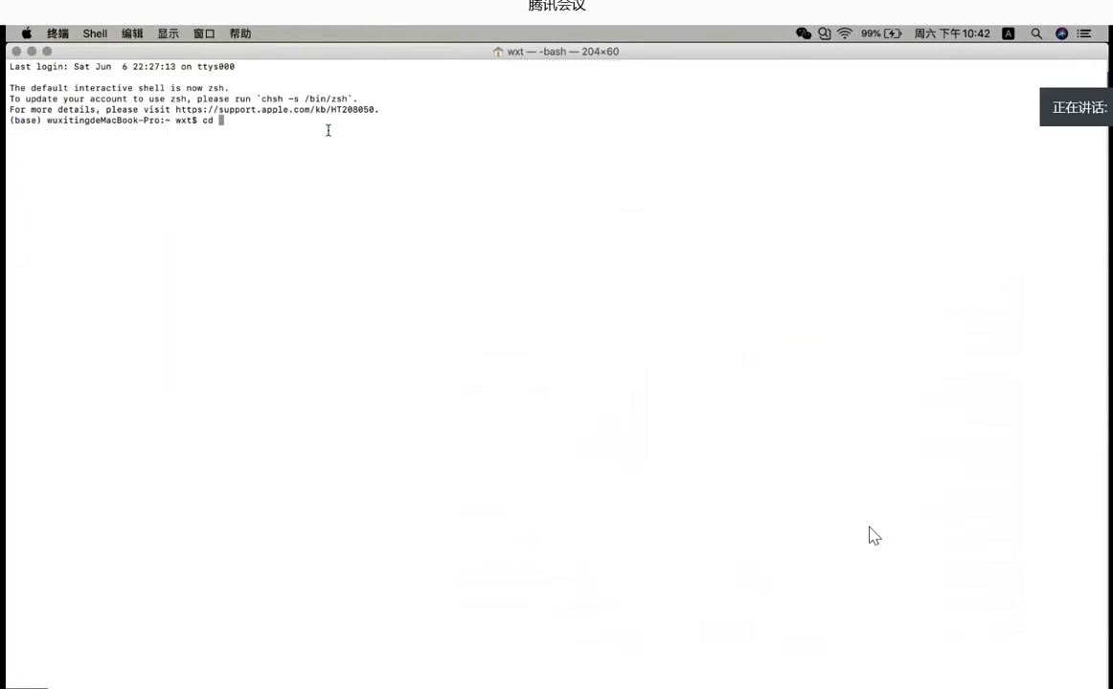
pyautogui.write('otree')
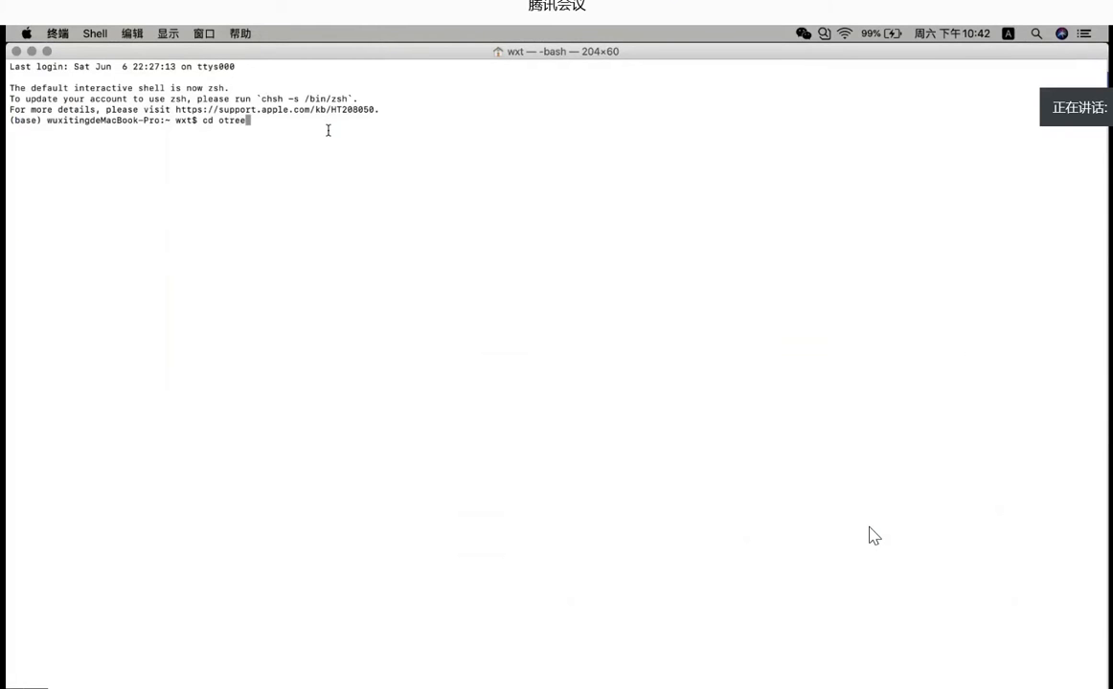
pyautogui.write('-pro')
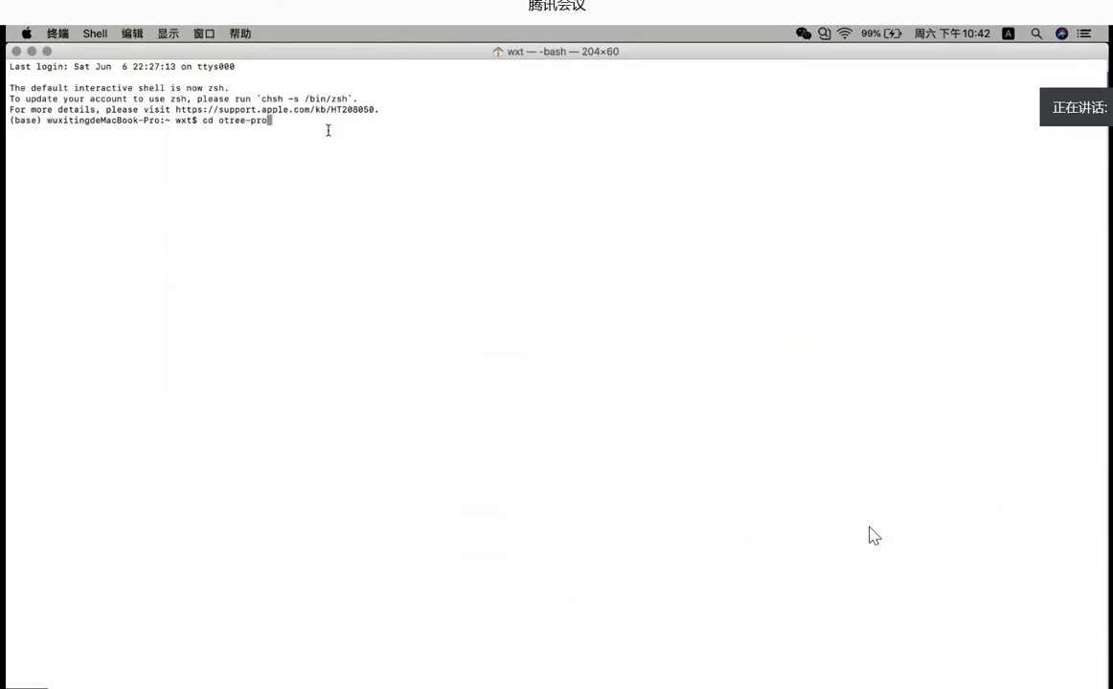
pyautogui.write('jects')
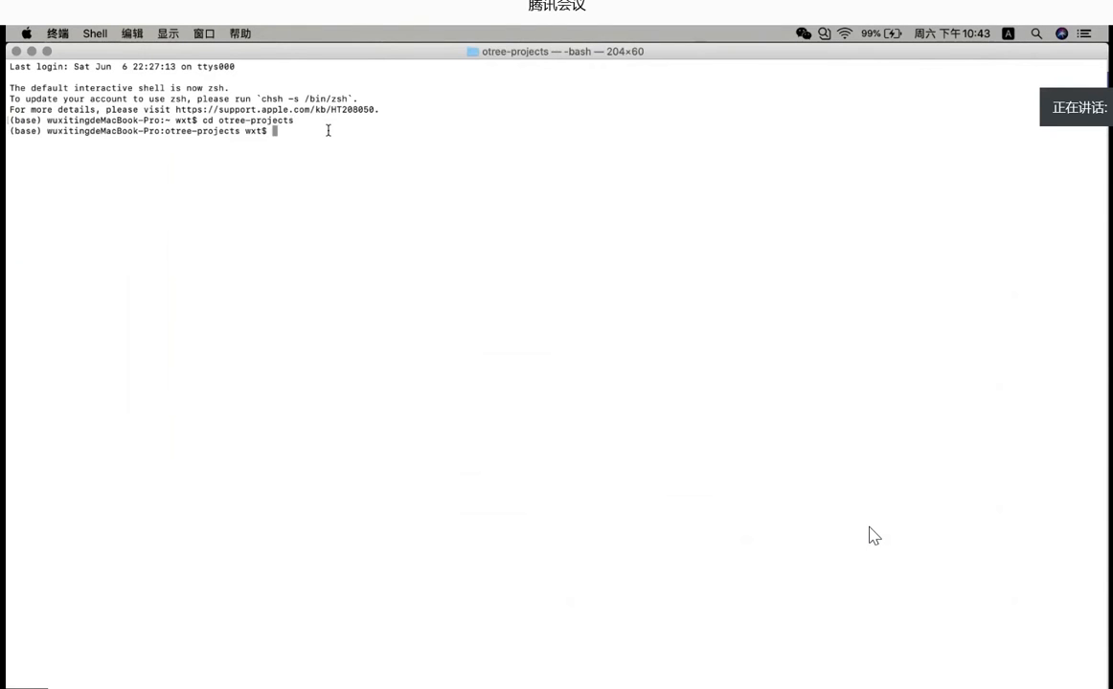
pyautogui.write('pwd')
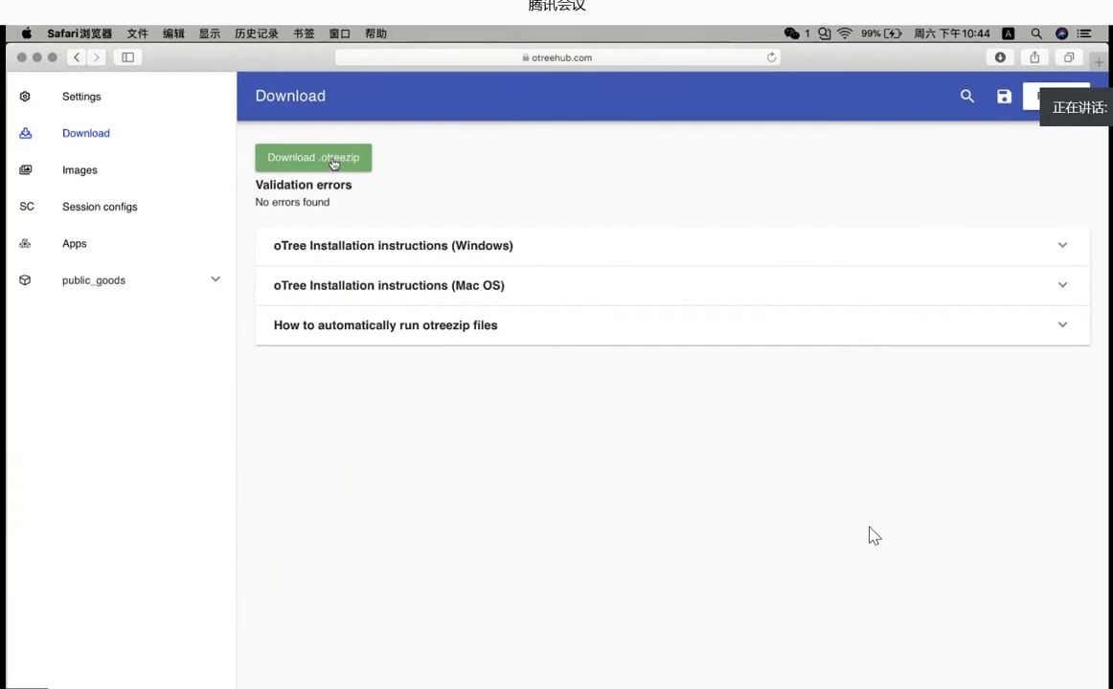
pyautogui.moveTo(646, 482)
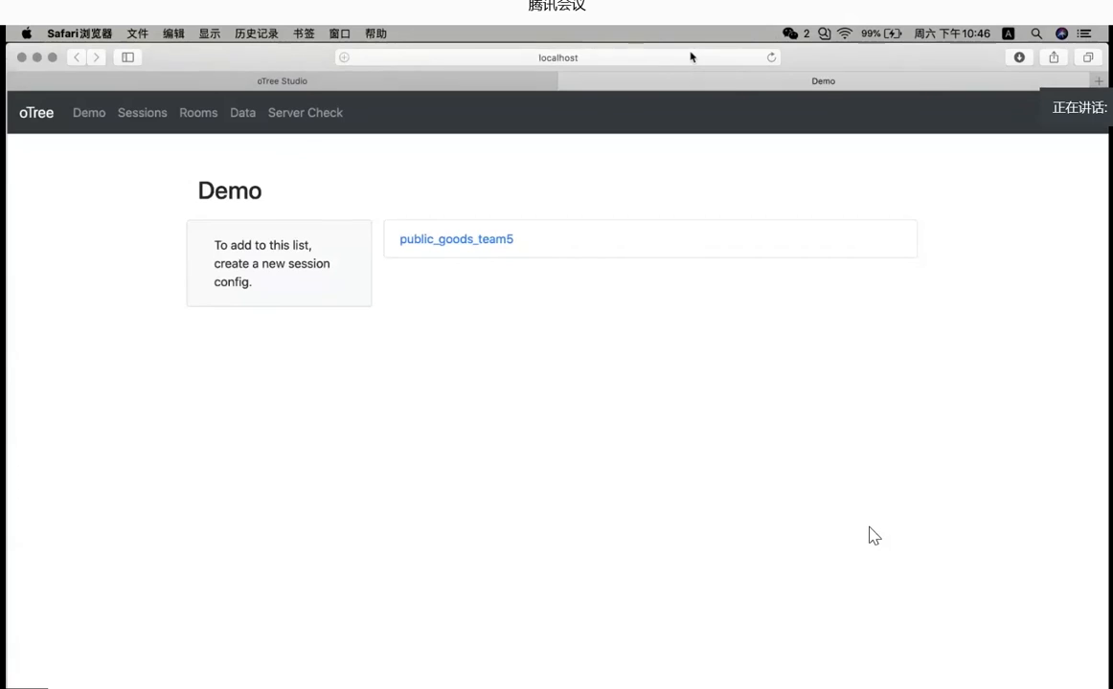
pyautogui.moveTo(479, 254)
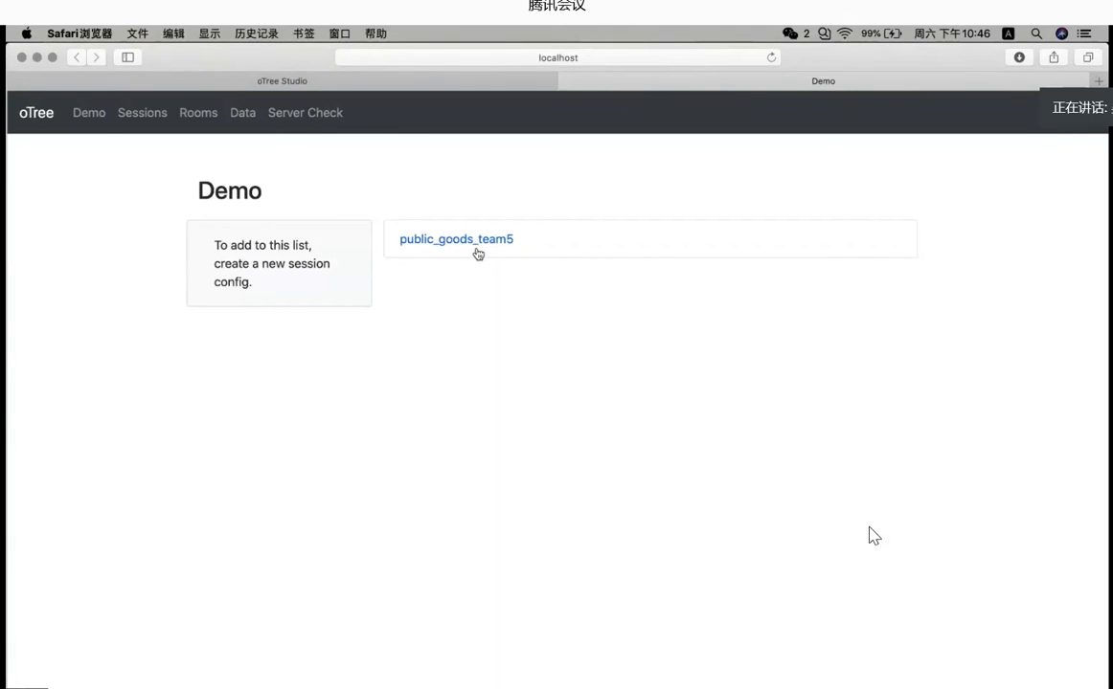
# Step: Start a public_goods_team5 demo session and enter 14 points for the first participant
pyautogui.click(456, 240)
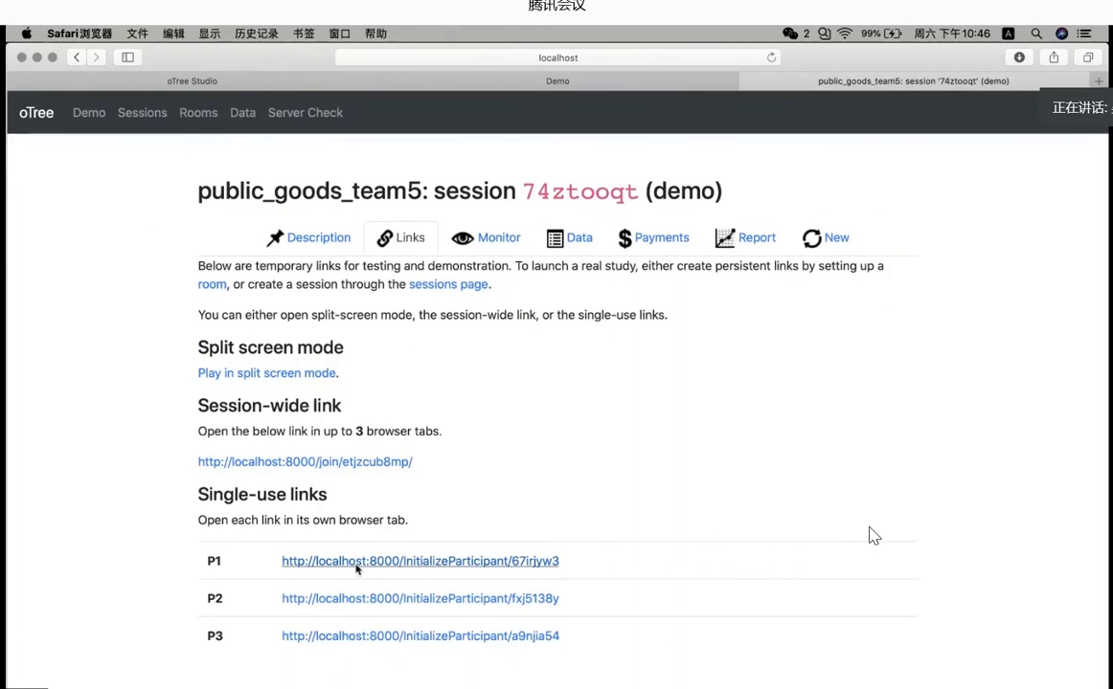
pyautogui.click(419, 561)
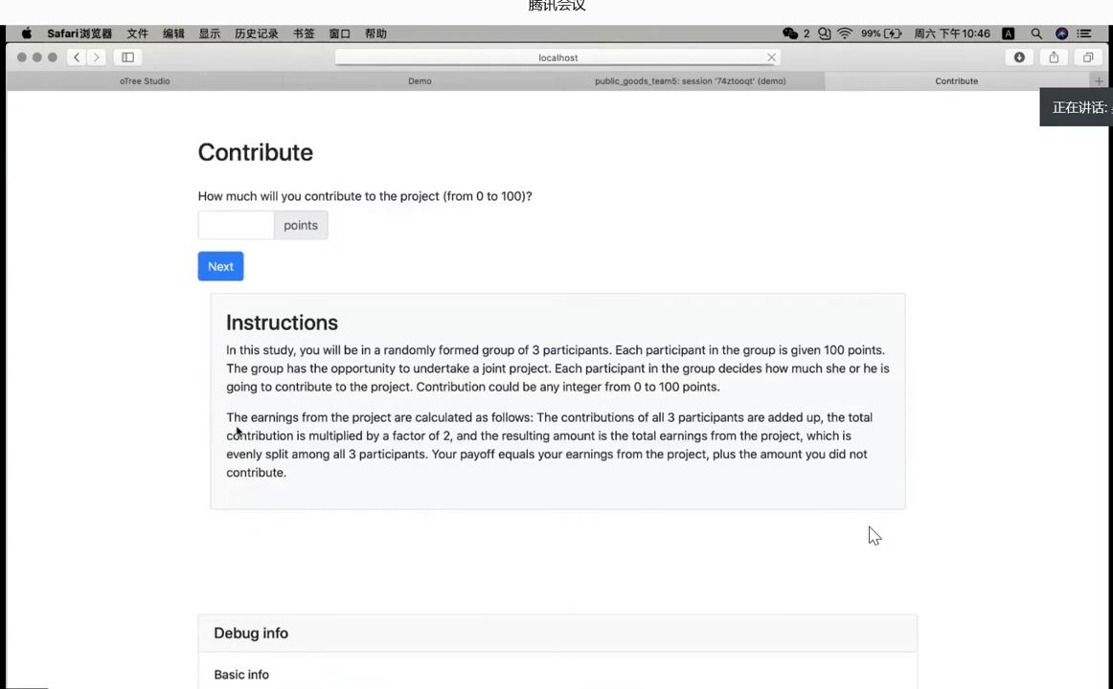
pyautogui.click(235, 224)
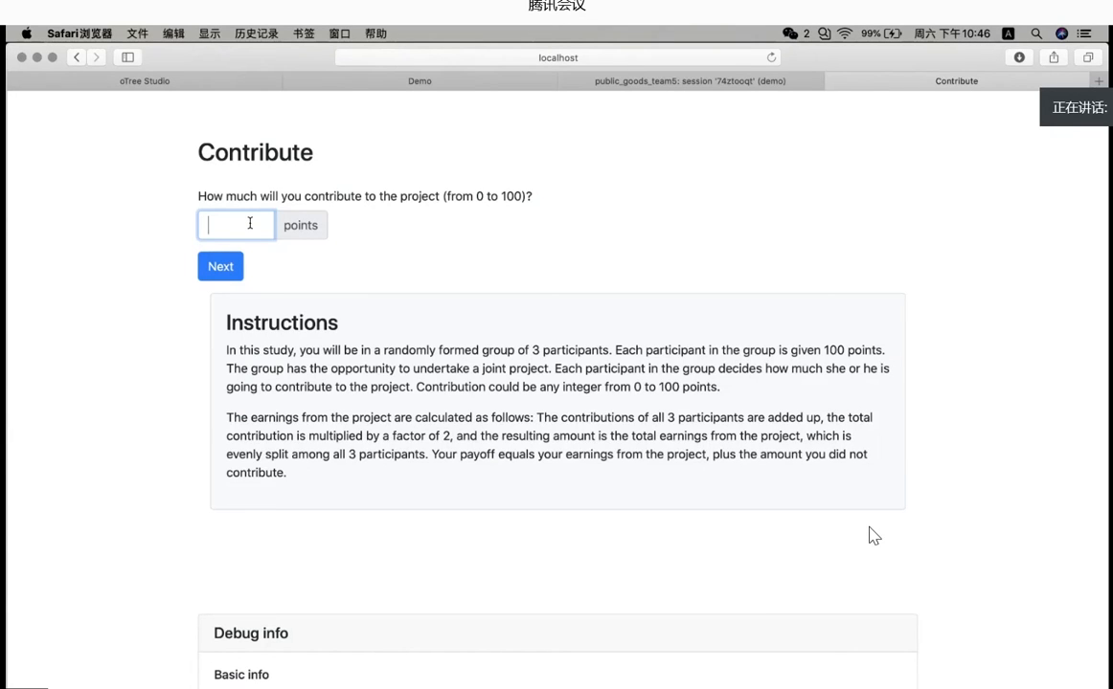
pyautogui.write('14')
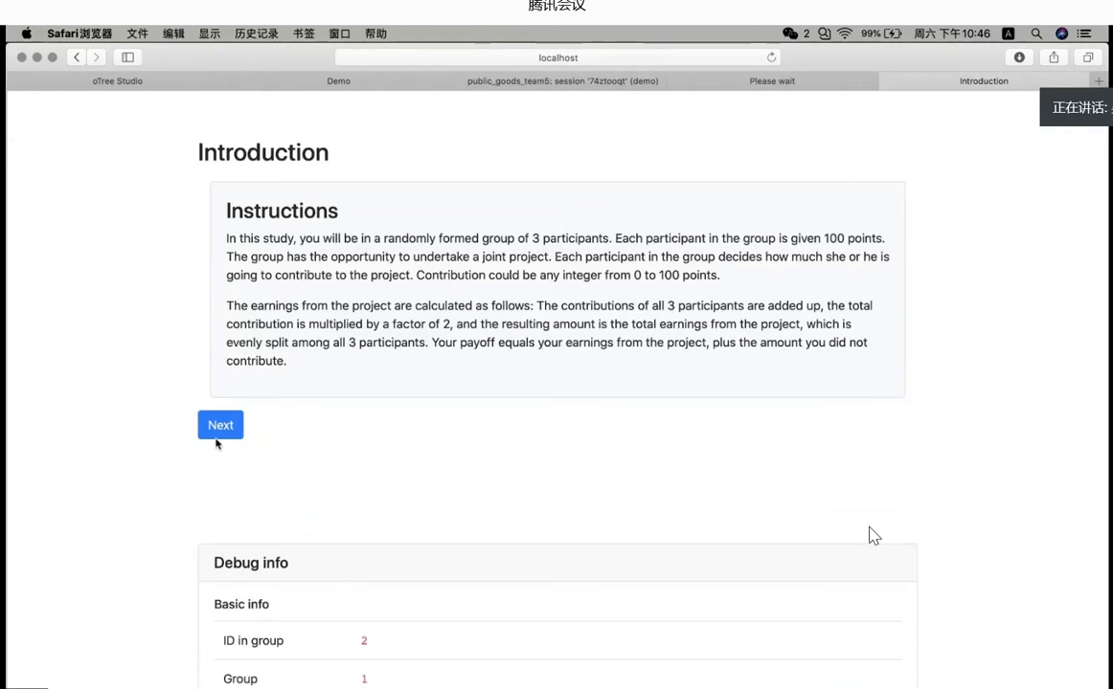
# Step: Submit contributions of 35 and 40 points for the second and third participants
pyautogui.click(220, 425)
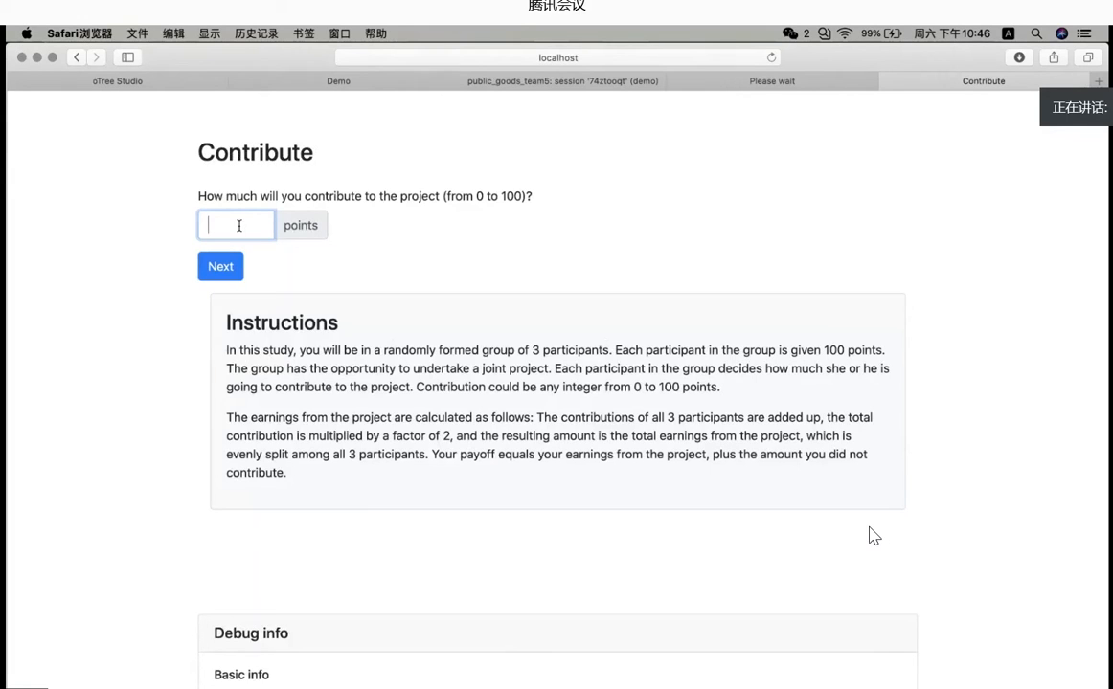
pyautogui.write('35')
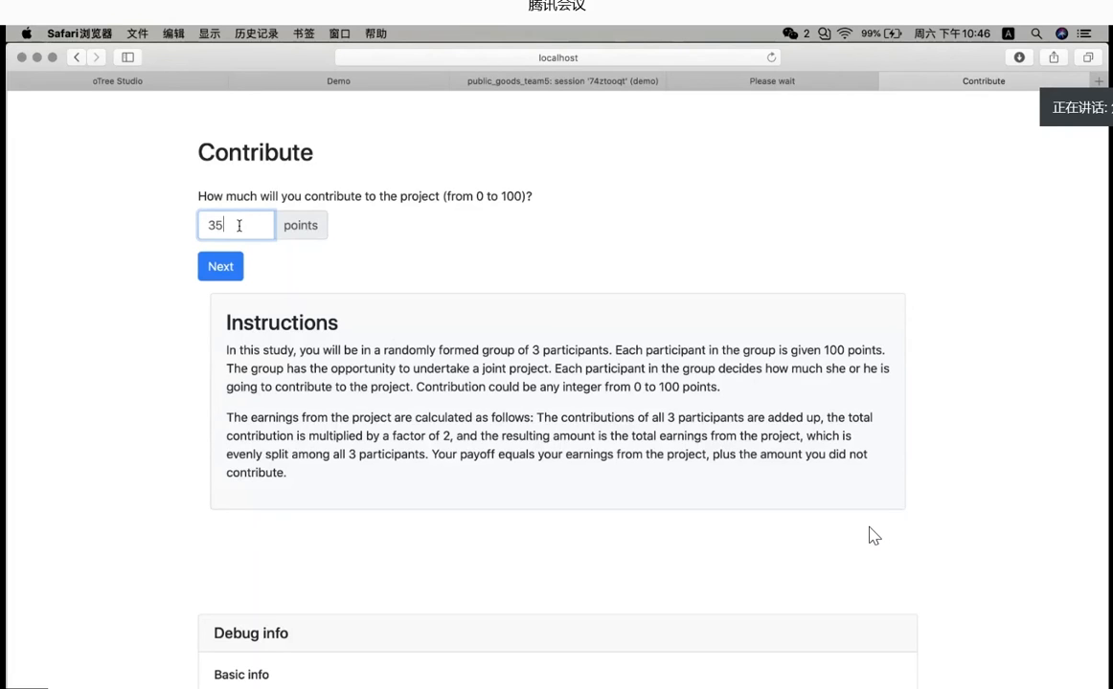
pyautogui.click(220, 266)
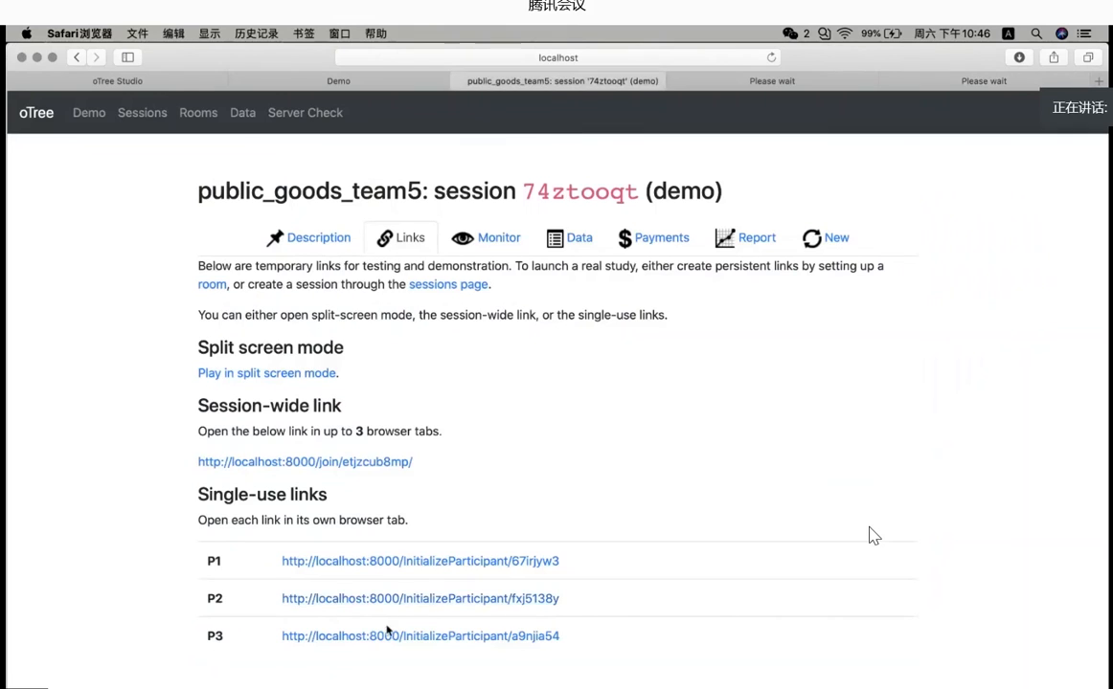
pyautogui.click(420, 636)
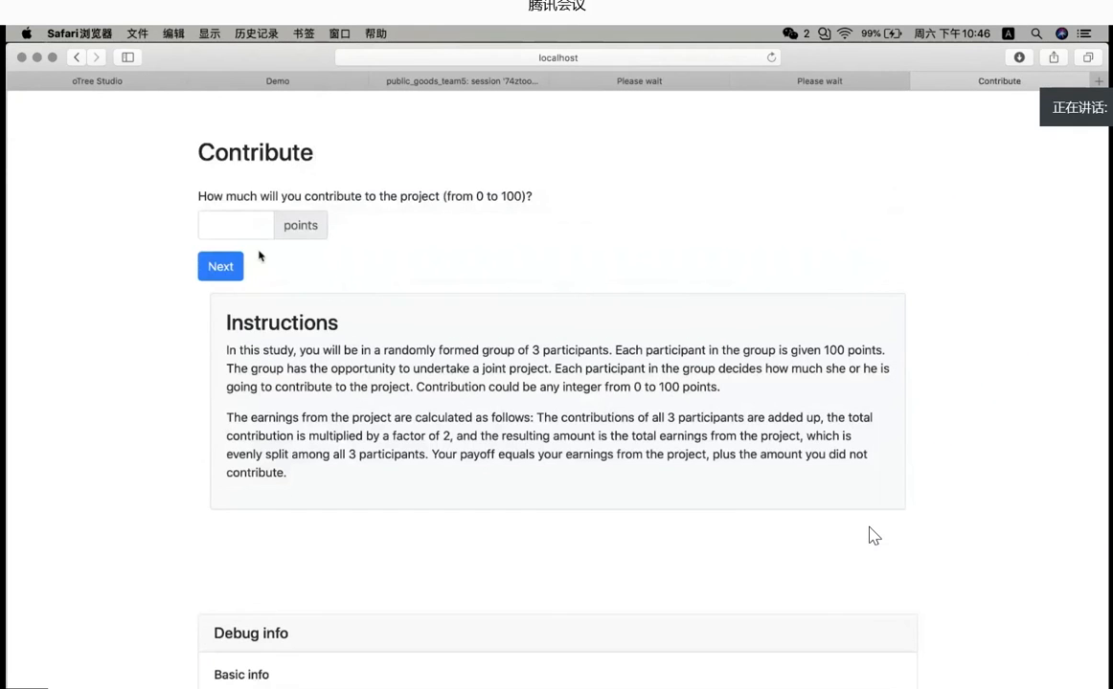
pyautogui.click(236, 224)
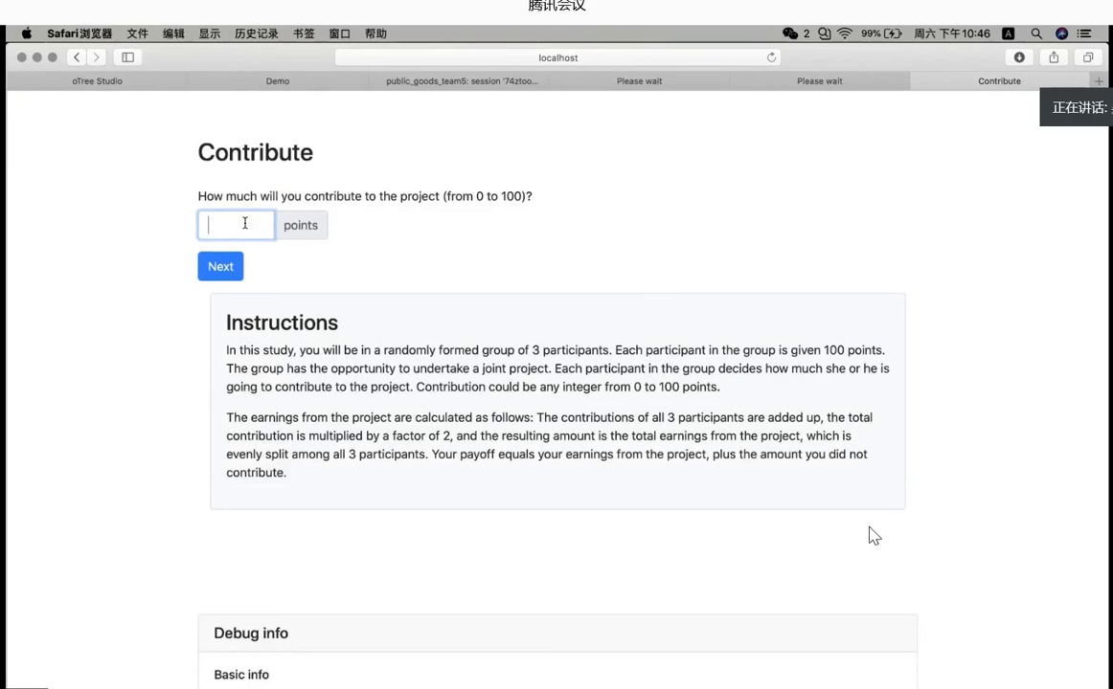
pyautogui.write('40')
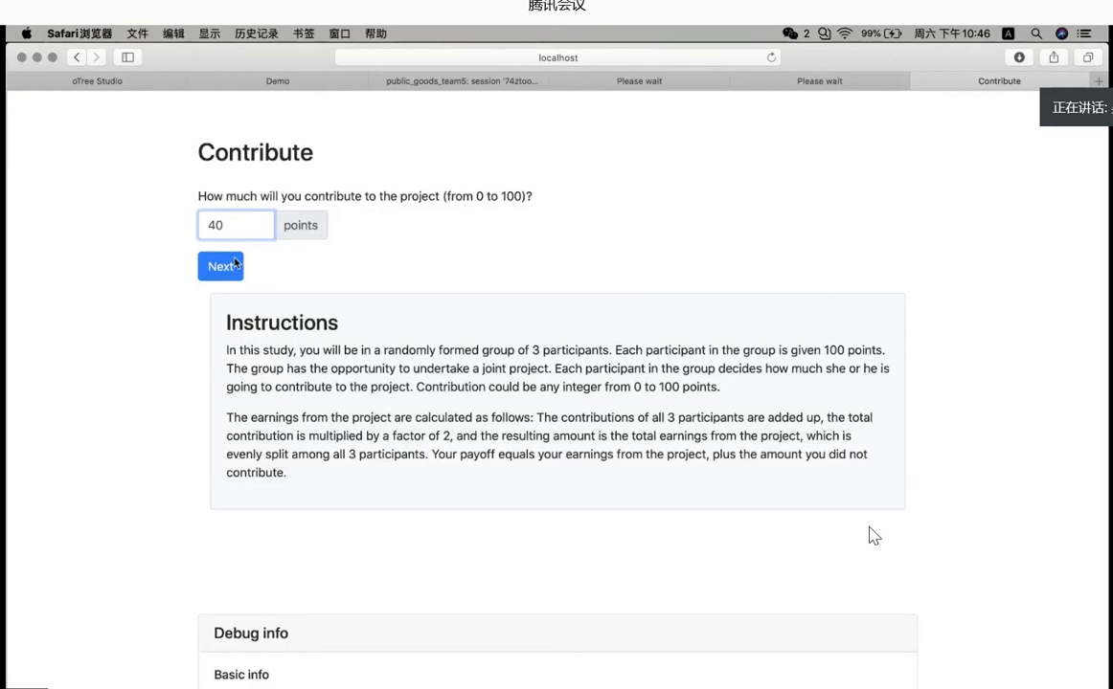
pyautogui.click(221, 266)
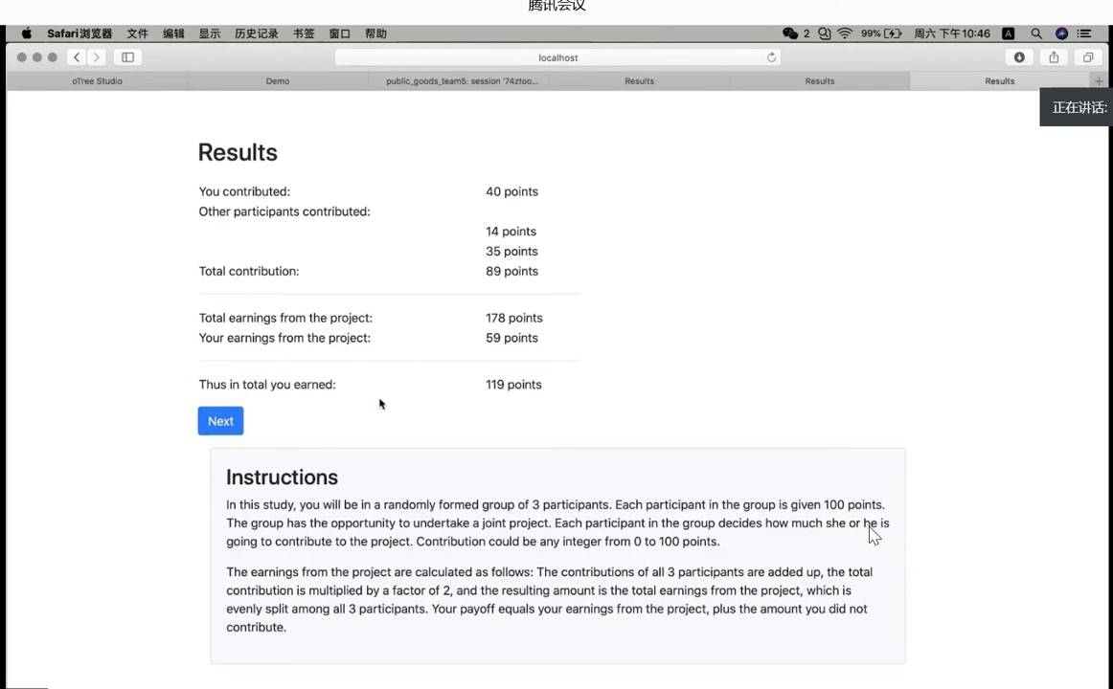
# Step: Advance participants into round two and submit the first participant's 8-point contribution
pyautogui.click(220, 421)
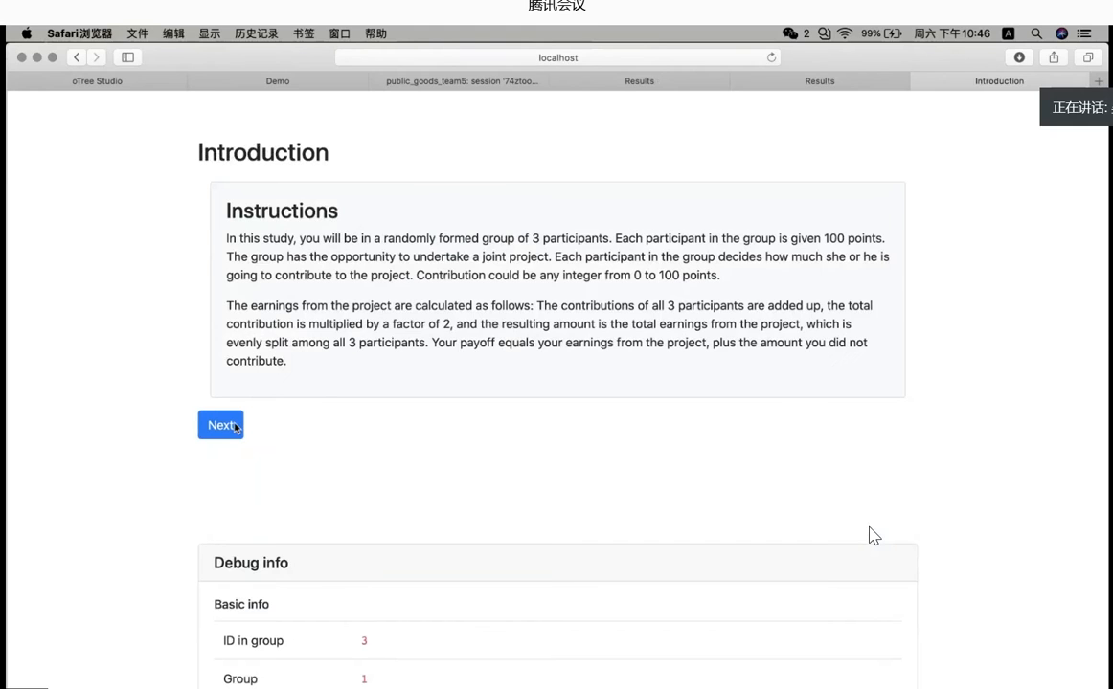
pyautogui.click(220, 425)
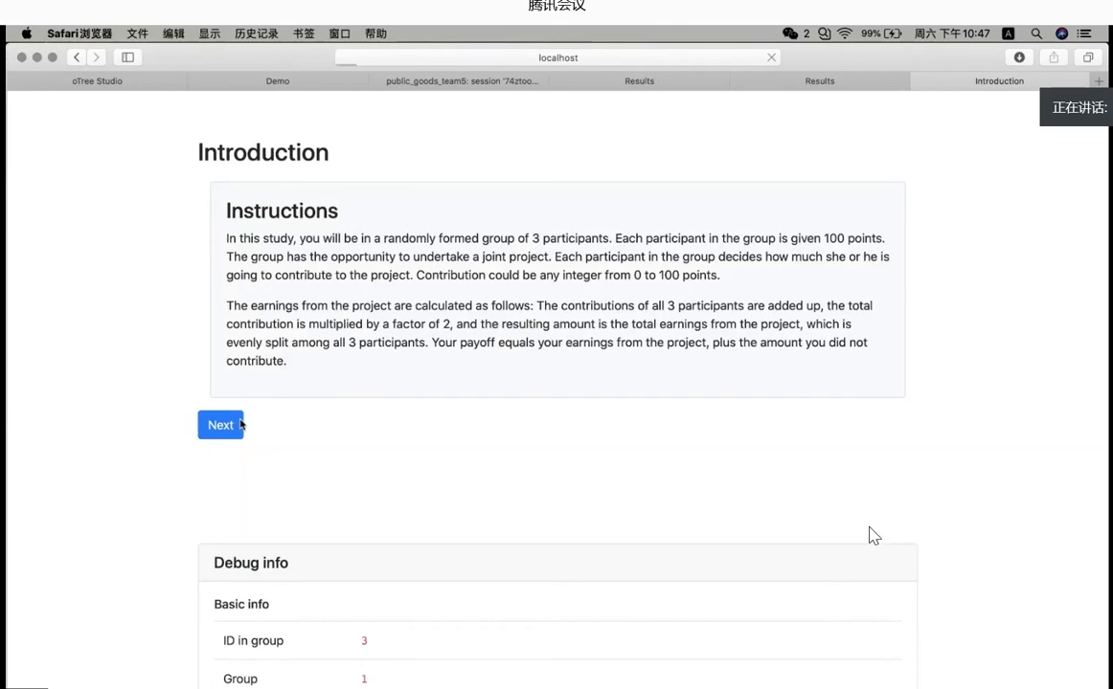
pyautogui.click(220, 425)
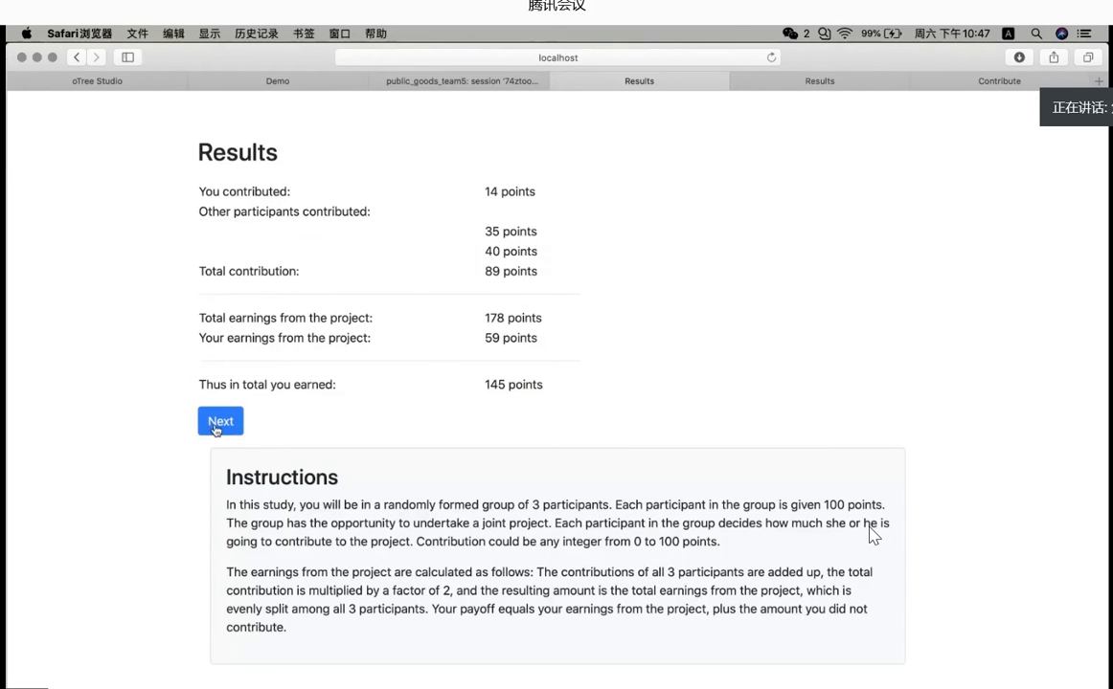
pyautogui.click(220, 422)
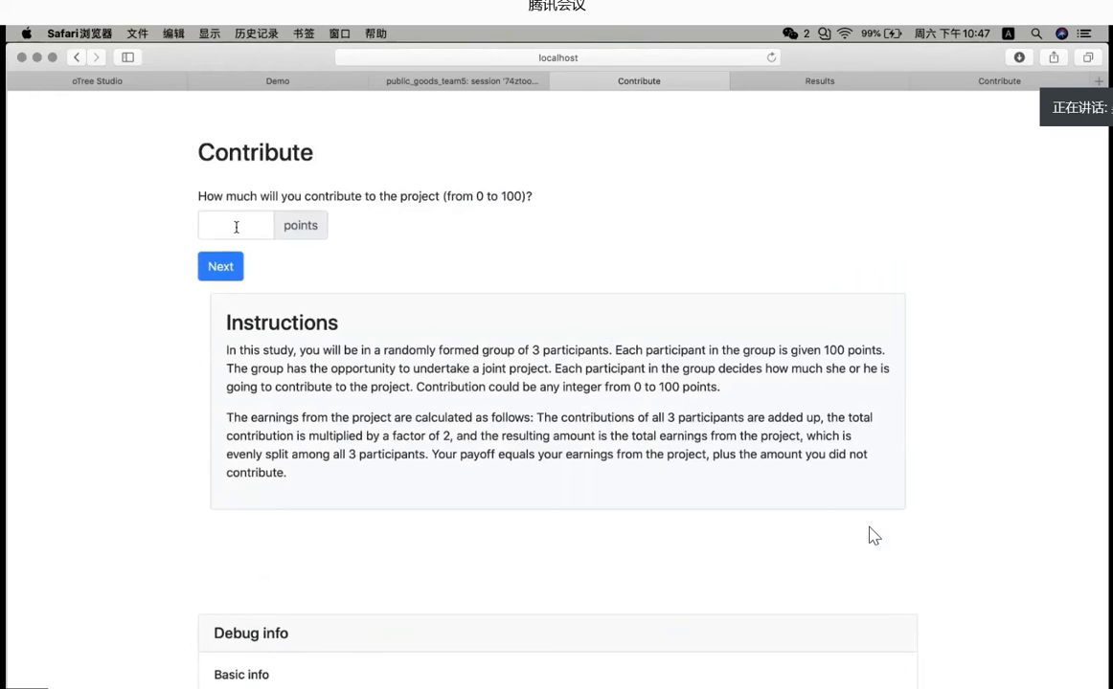
pyautogui.click(236, 225)
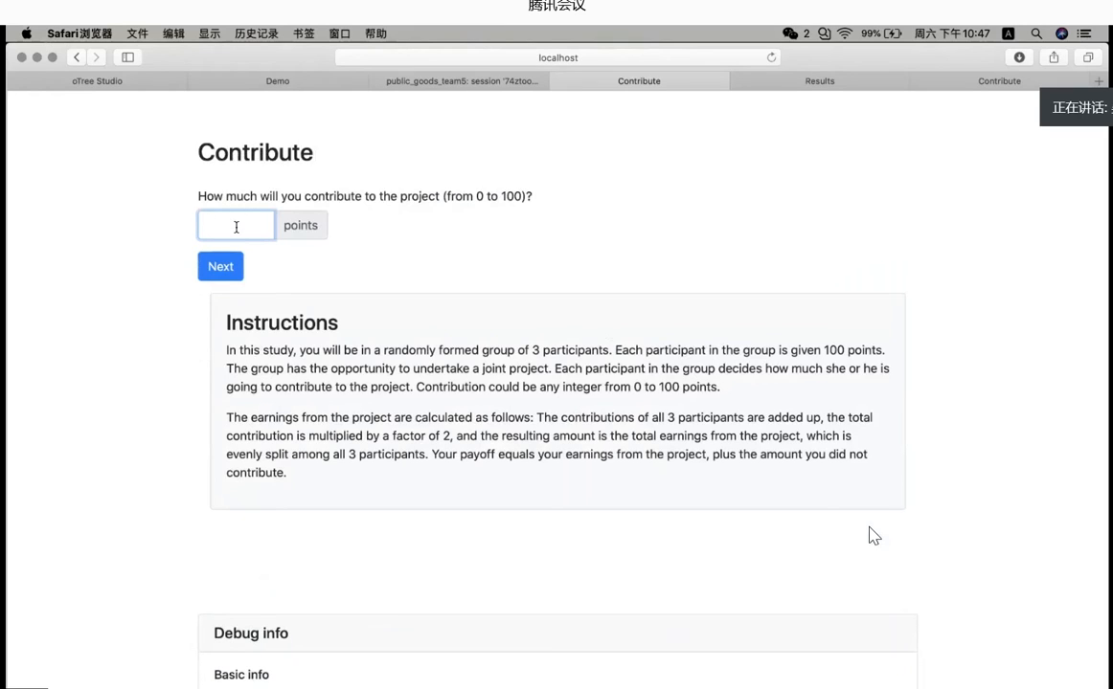
pyautogui.click(236, 225)
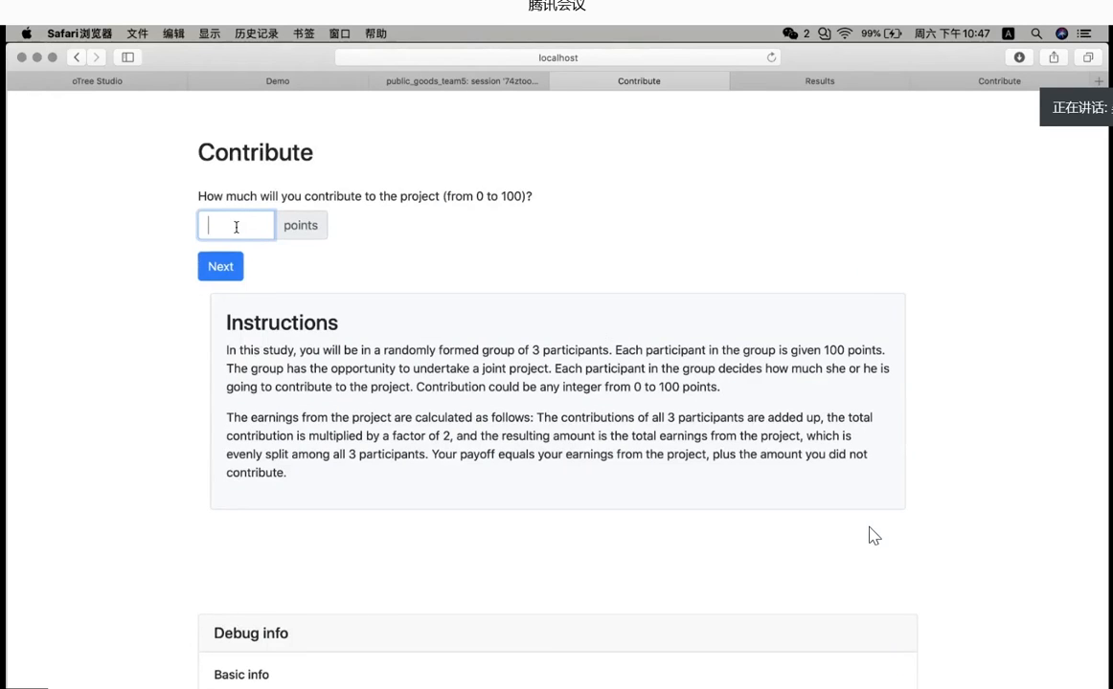
pyautogui.click(220, 266)
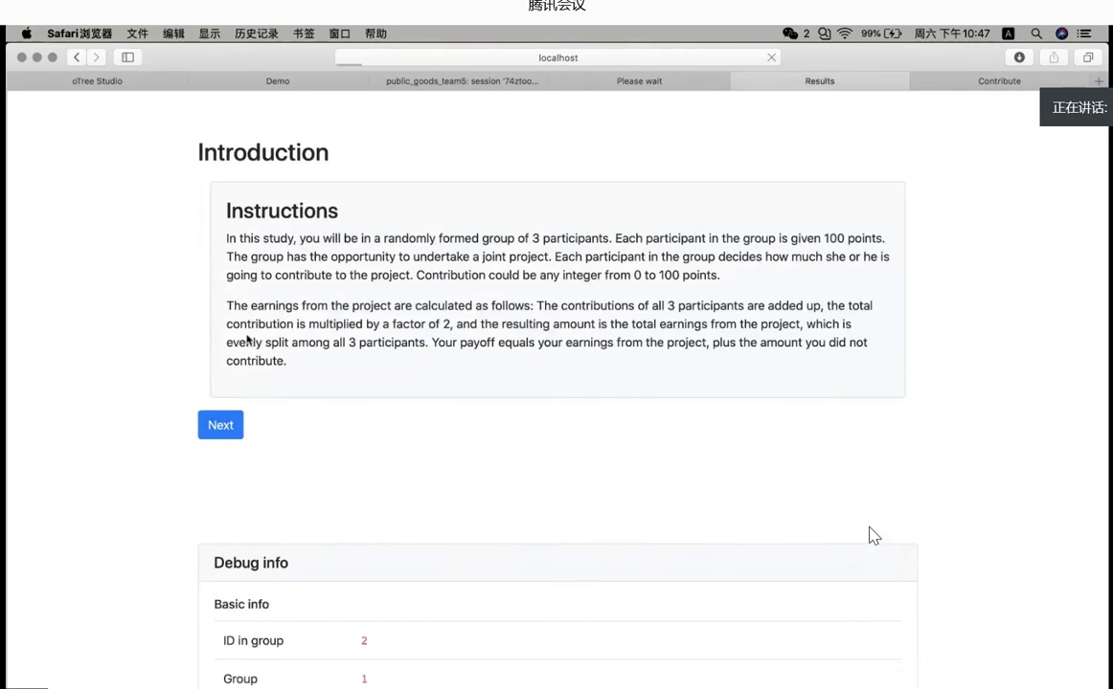
# Step: Submit round-two contributions of 5 and 10 points and reach the Finished page
pyautogui.click(220, 425)
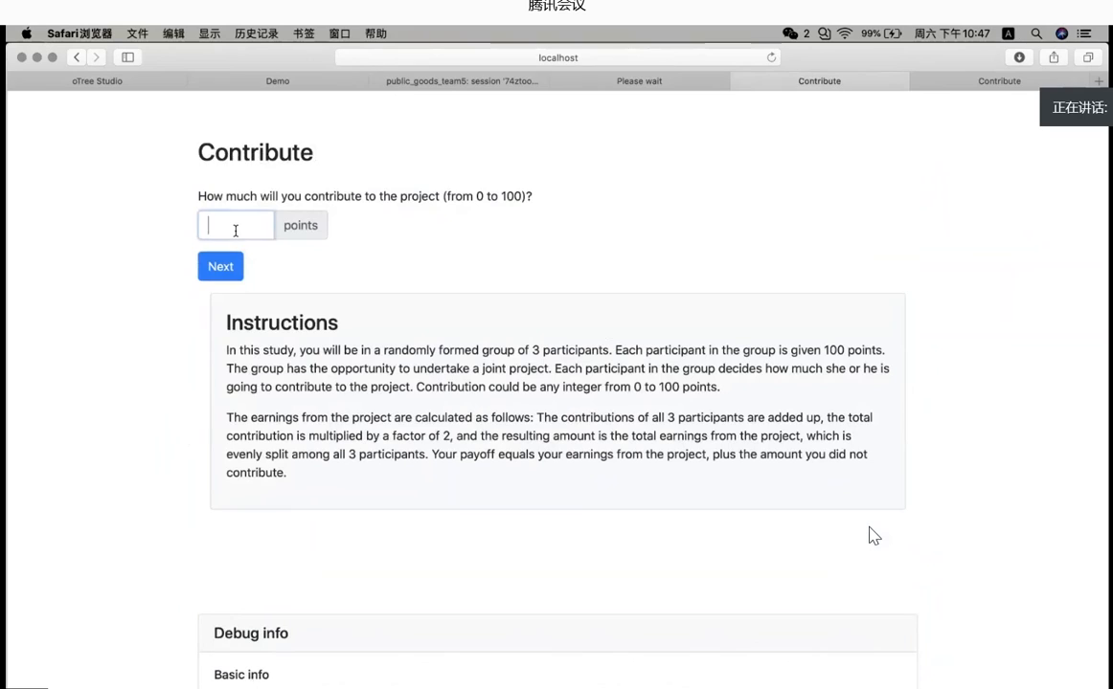
pyautogui.click(236, 225)
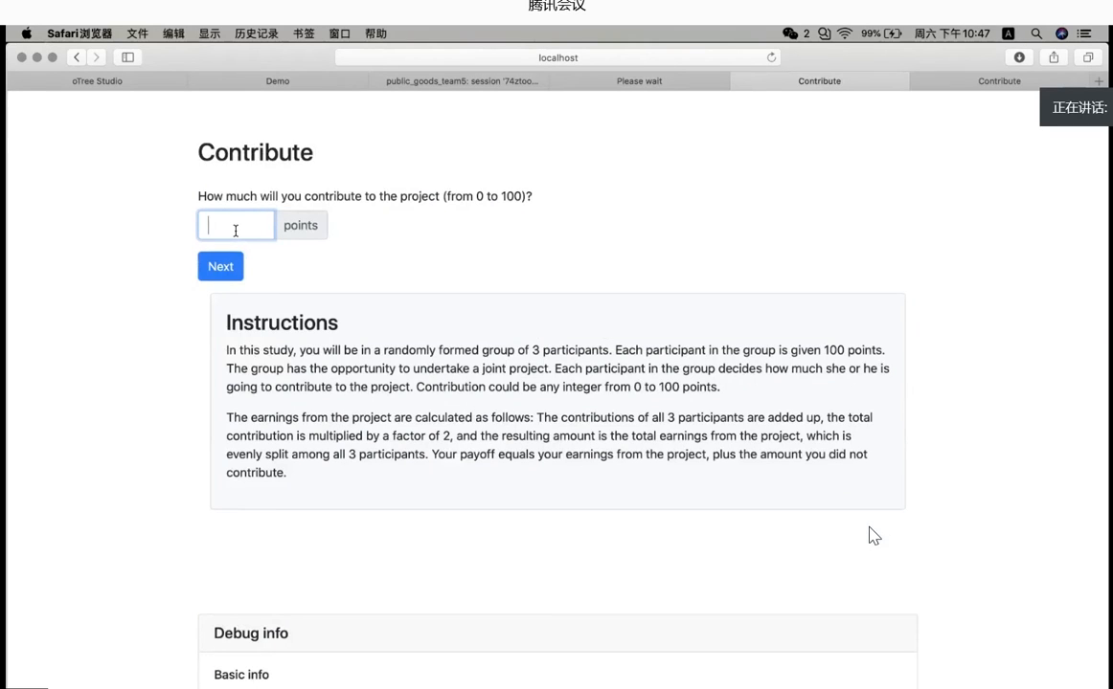
pyautogui.write('5')
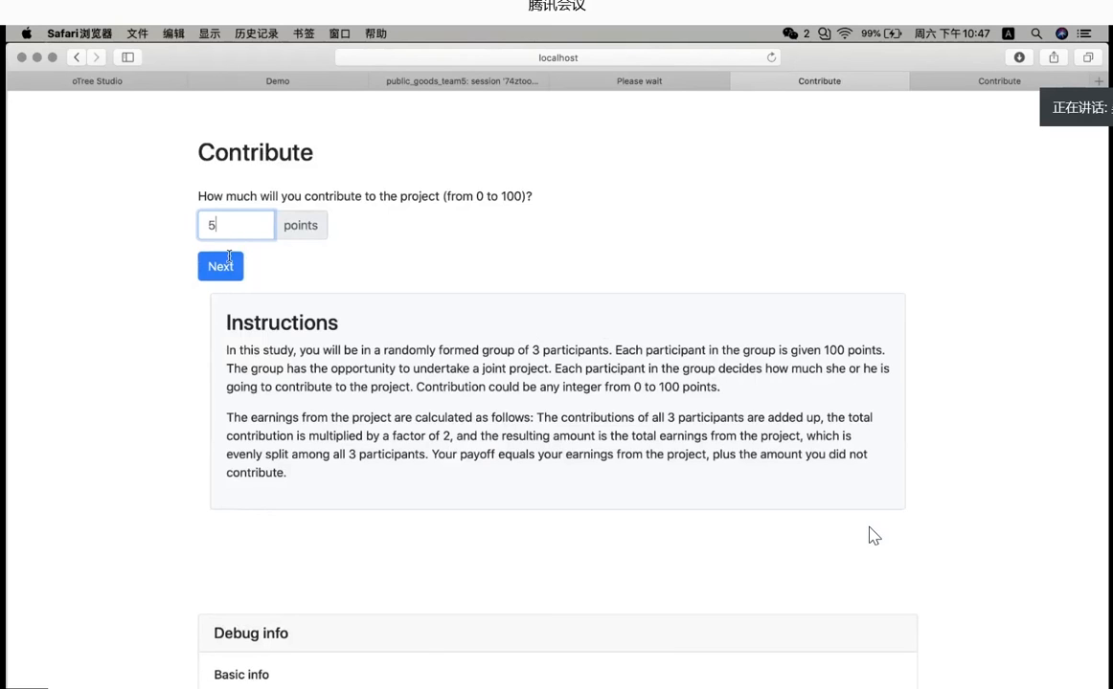
pyautogui.click(220, 267)
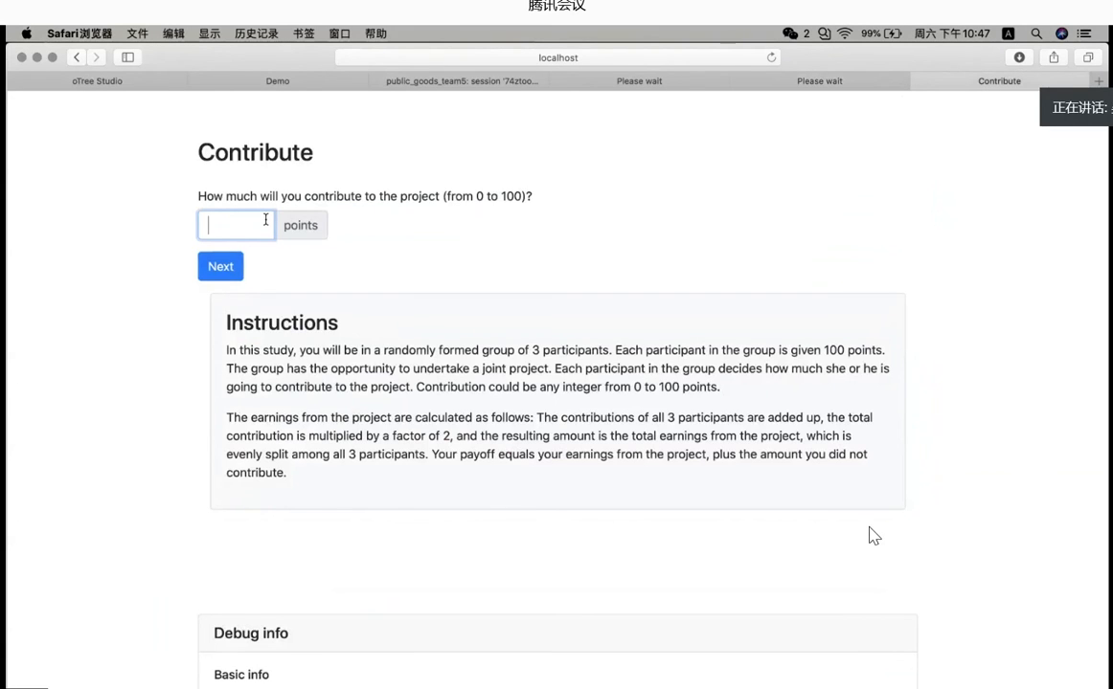
pyautogui.moveTo(455, 265)
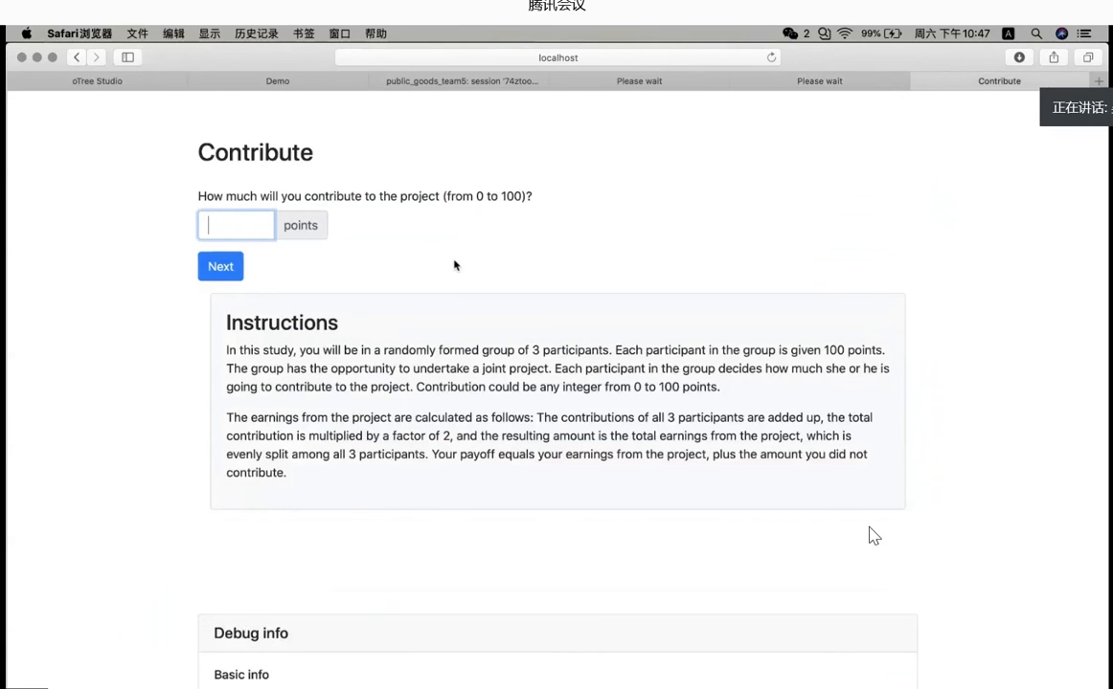
pyautogui.write('10')
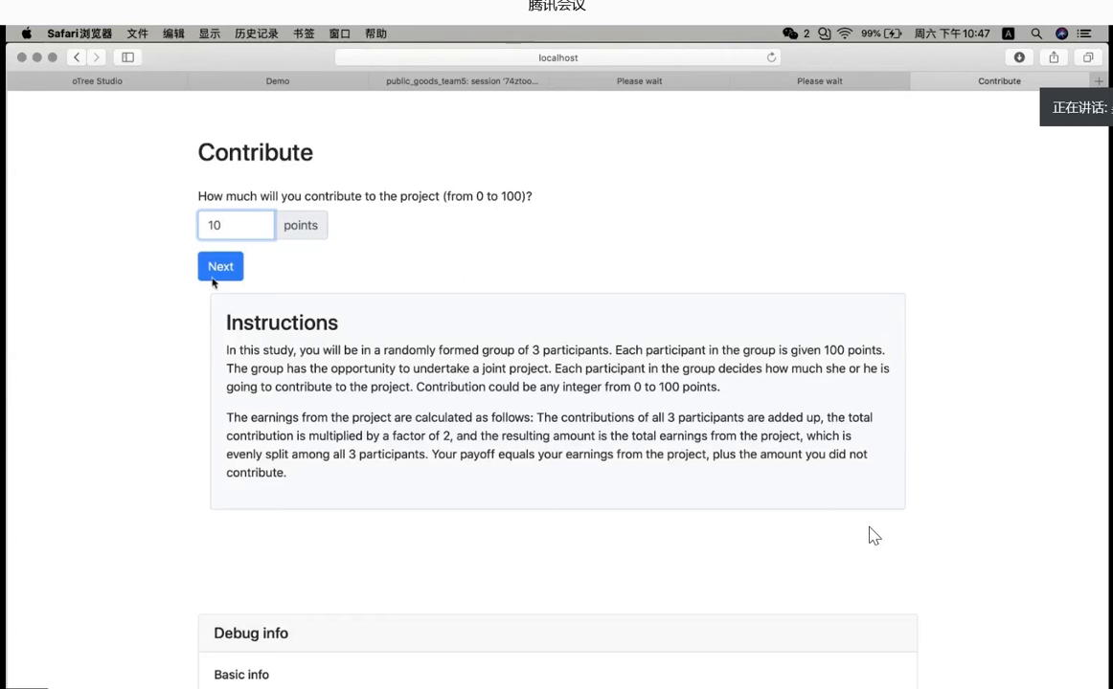
pyautogui.click(221, 266)
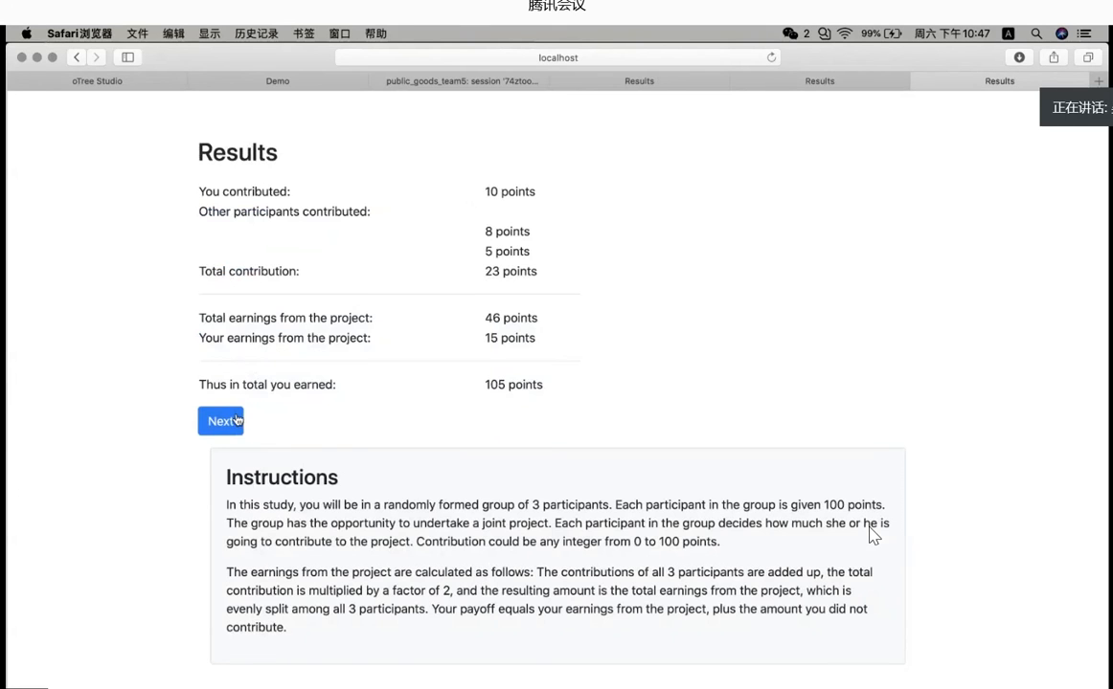
pyautogui.click(220, 421)
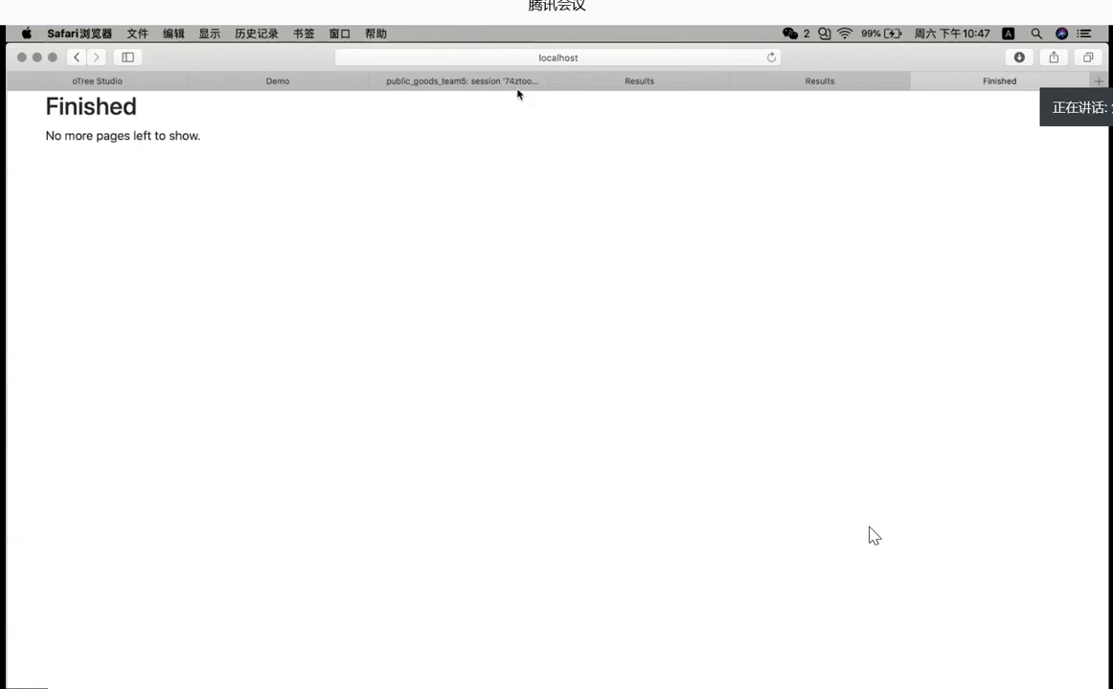
# Step: Open the session admin, check participant progress in Monitor, and view the Data tab
pyautogui.click(460, 80)
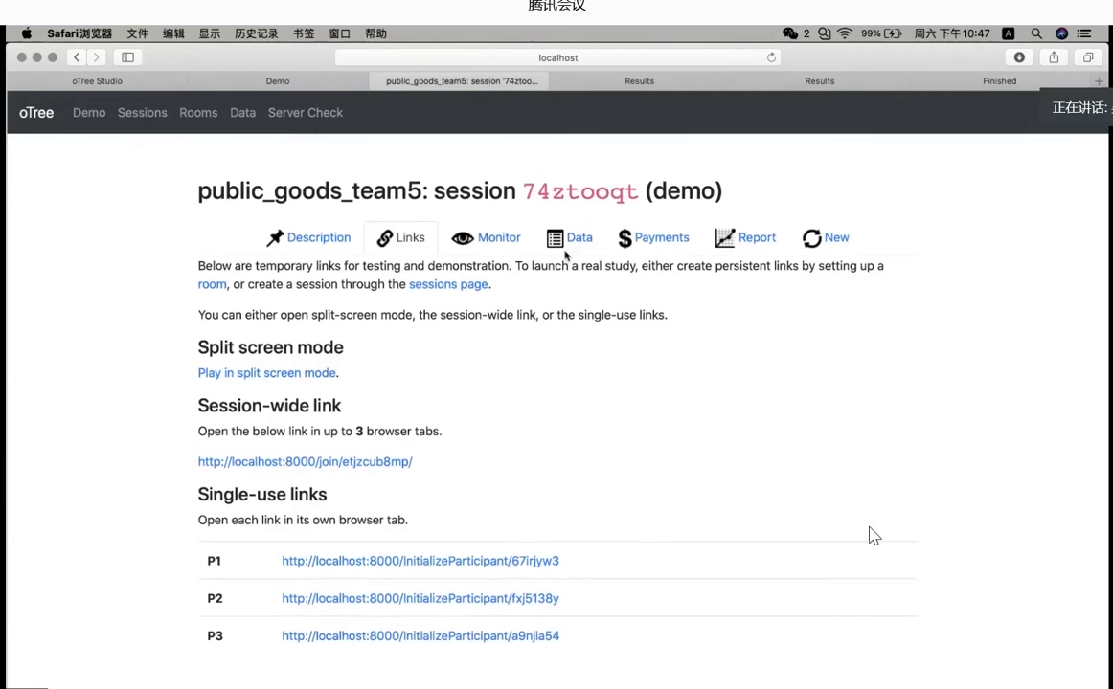
pyautogui.click(498, 237)
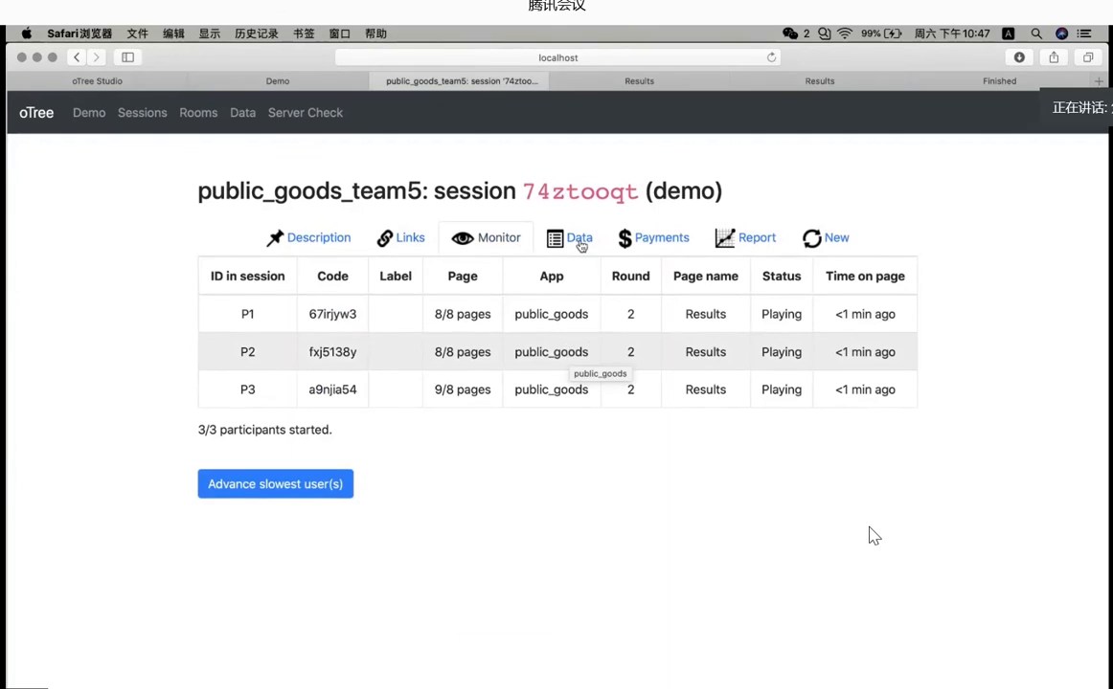
pyautogui.click(578, 238)
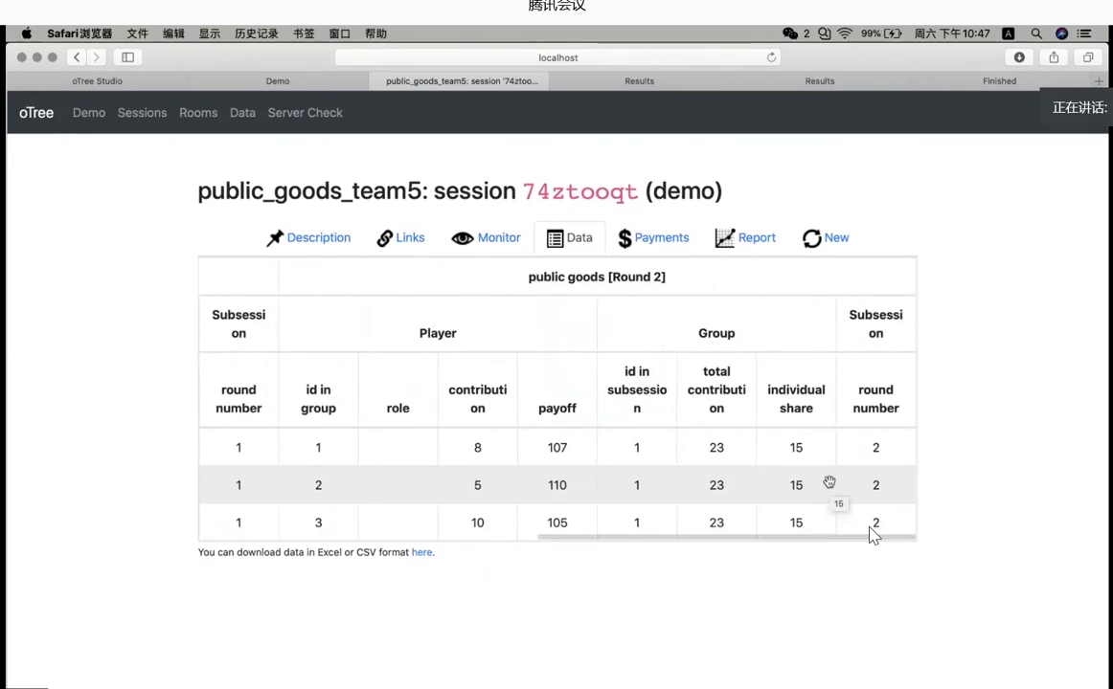
pyautogui.moveTo(830, 555)
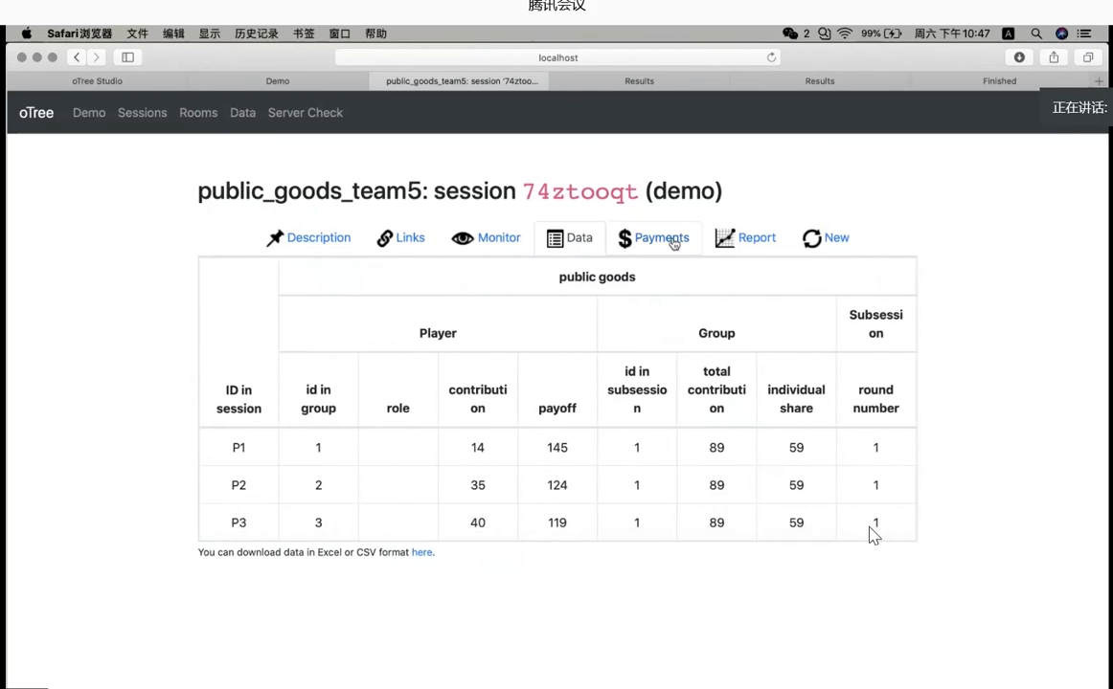
# Step: Review the $710.00 payment summary across three participants, then open the session Report
pyautogui.click(661, 237)
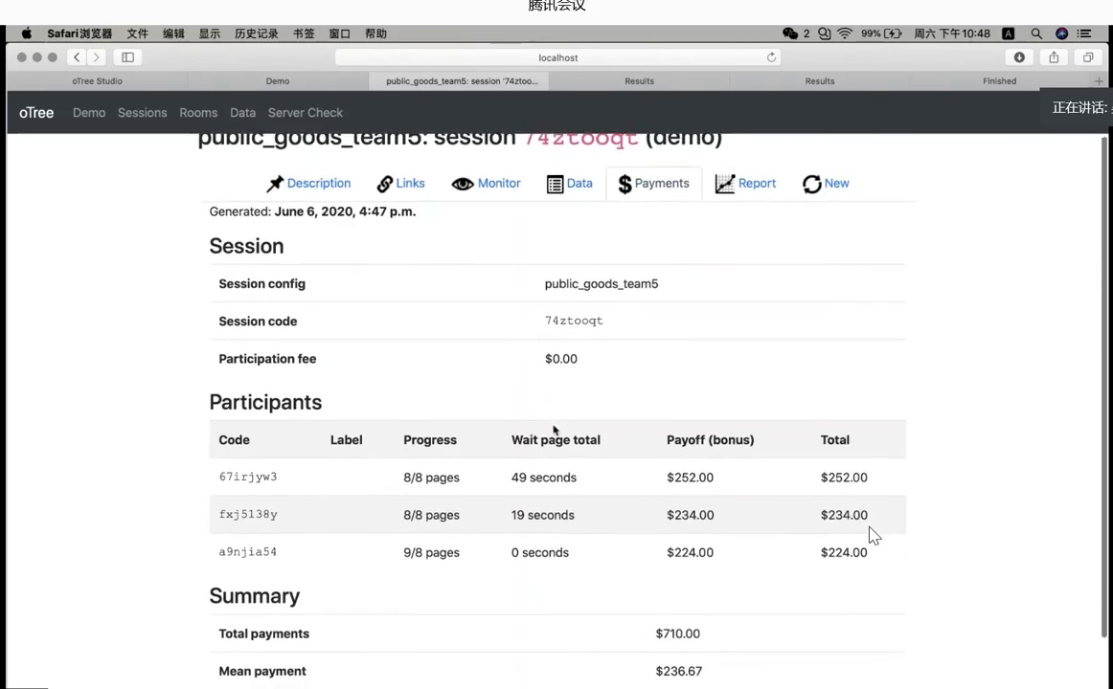
pyautogui.scroll(-3)
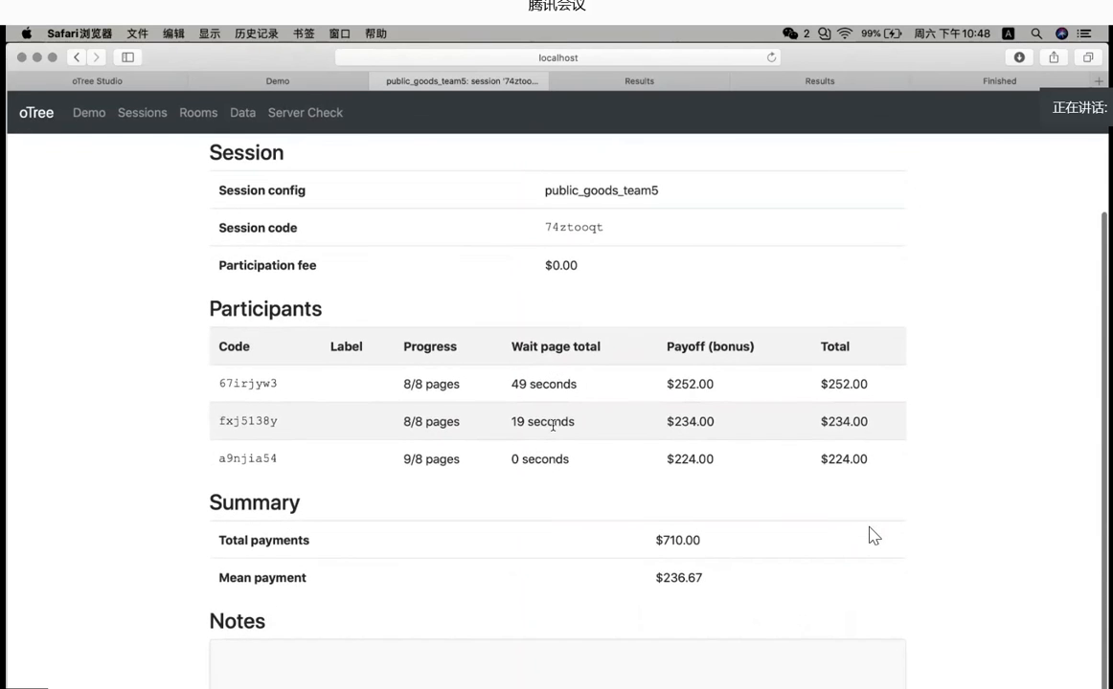
pyautogui.moveTo(973, 403)
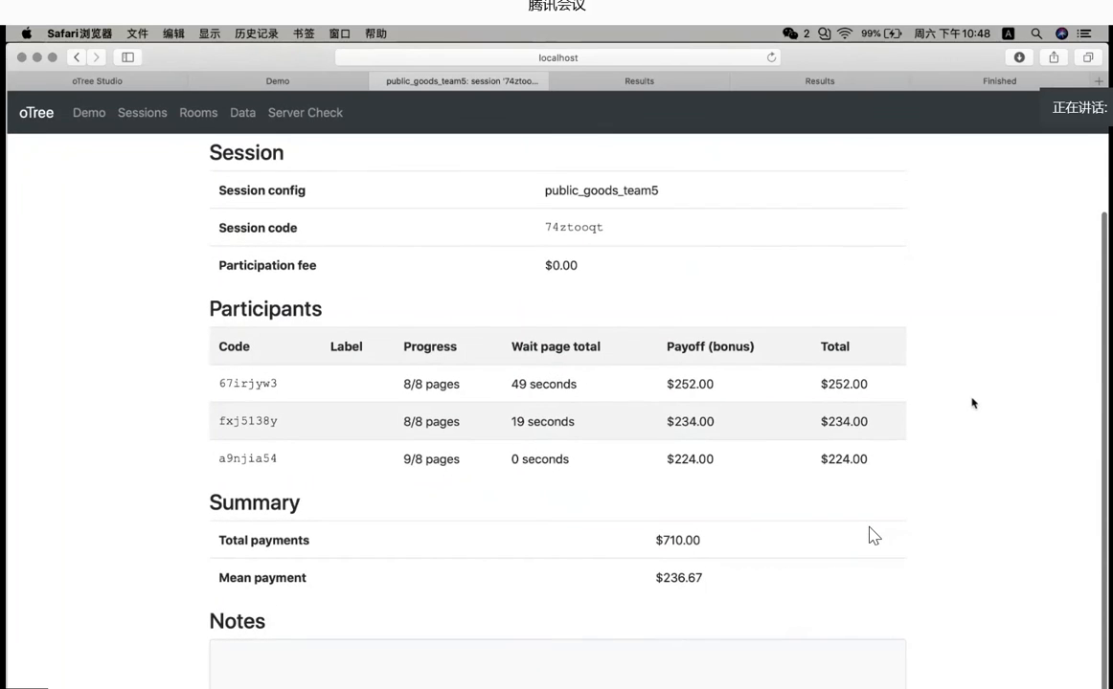
pyautogui.scroll(3)
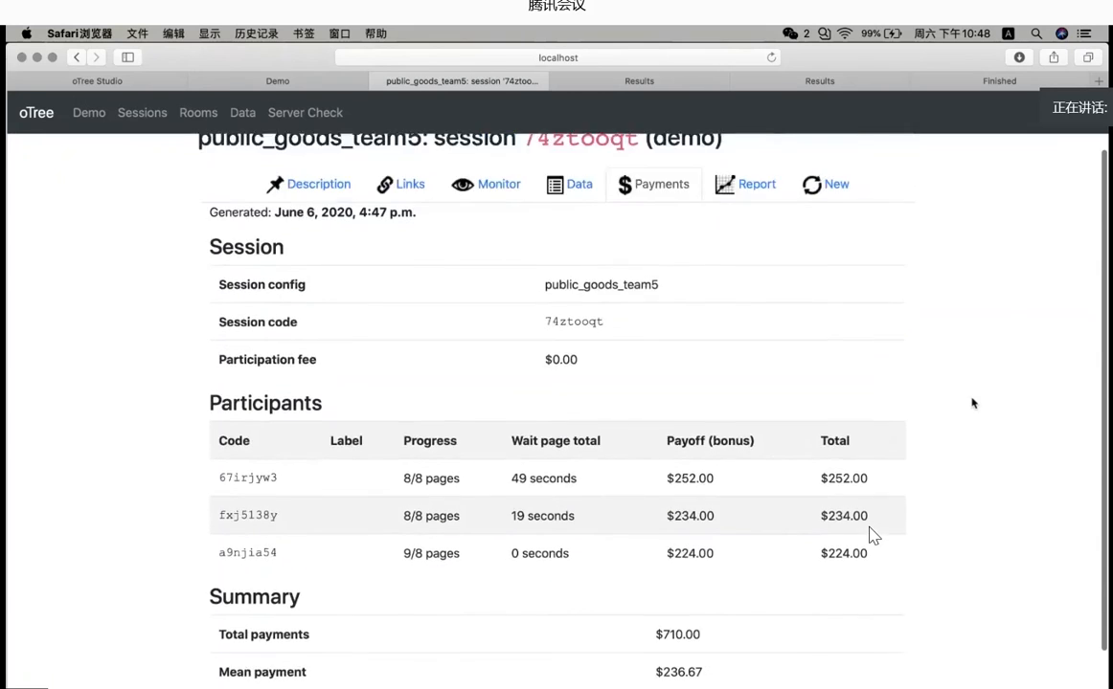
pyautogui.click(755, 184)
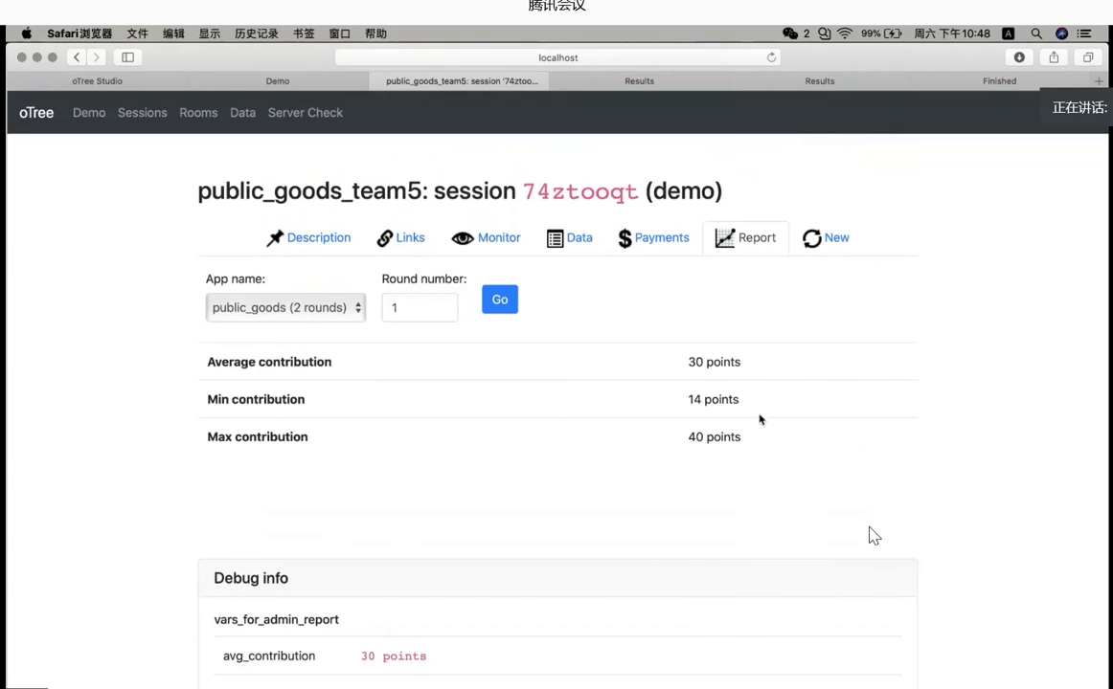
pyautogui.moveTo(729, 456)
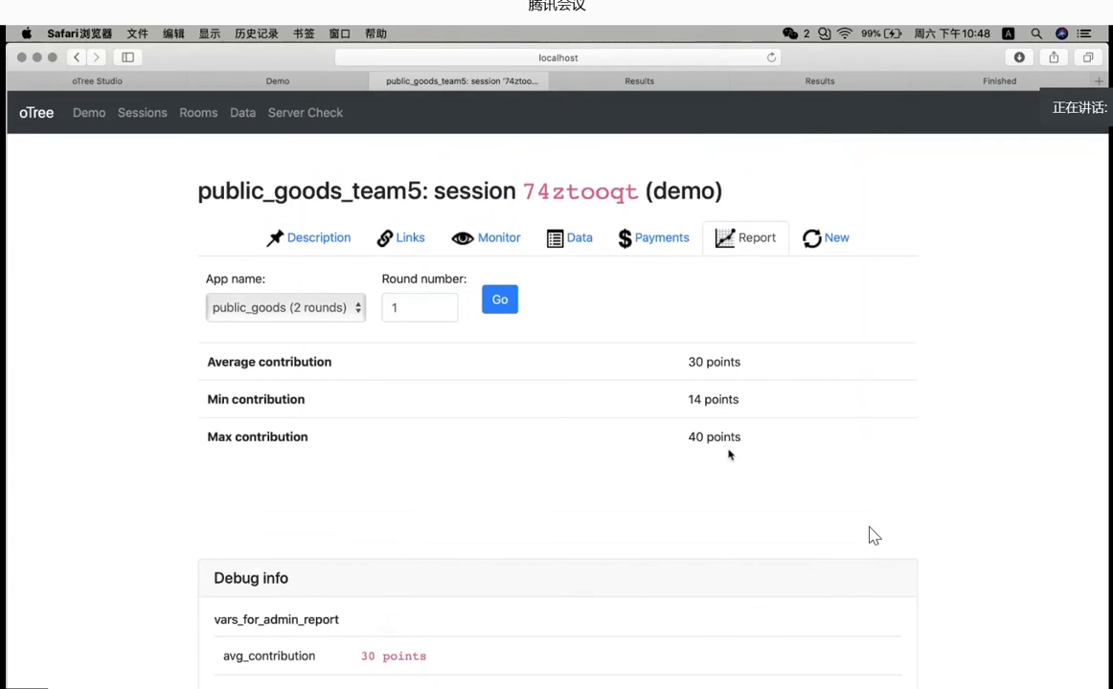
# Step: Scroll the round-two report to check average 8, minimum 5 and maximum 10 points
pyautogui.scroll(-3)
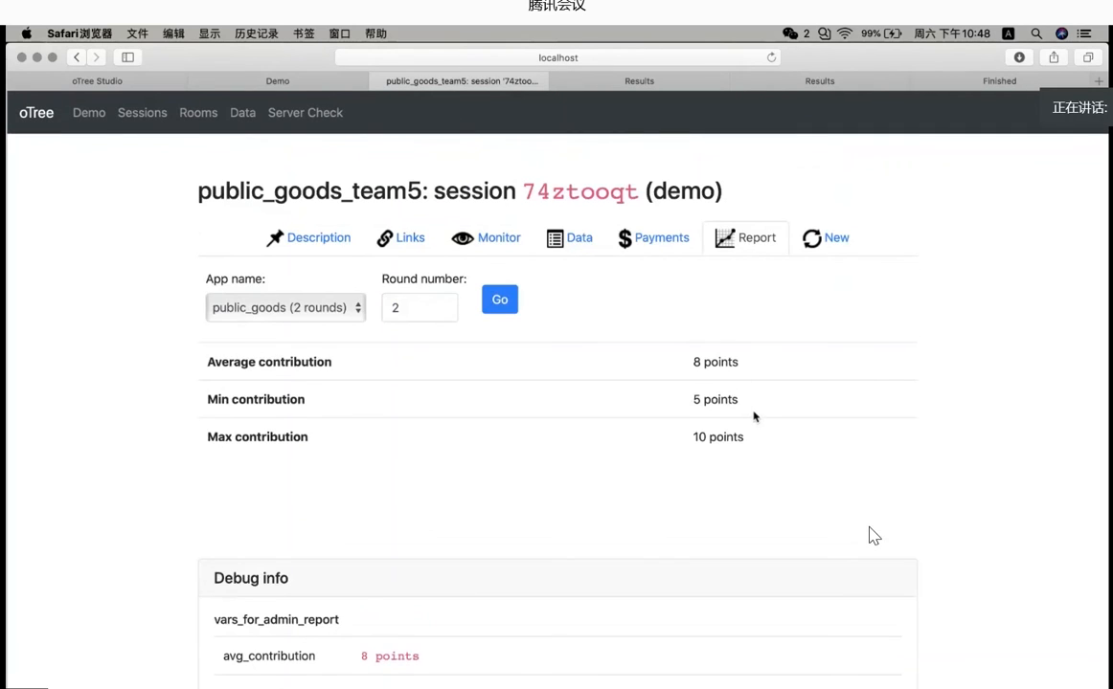
pyautogui.scroll(-3)
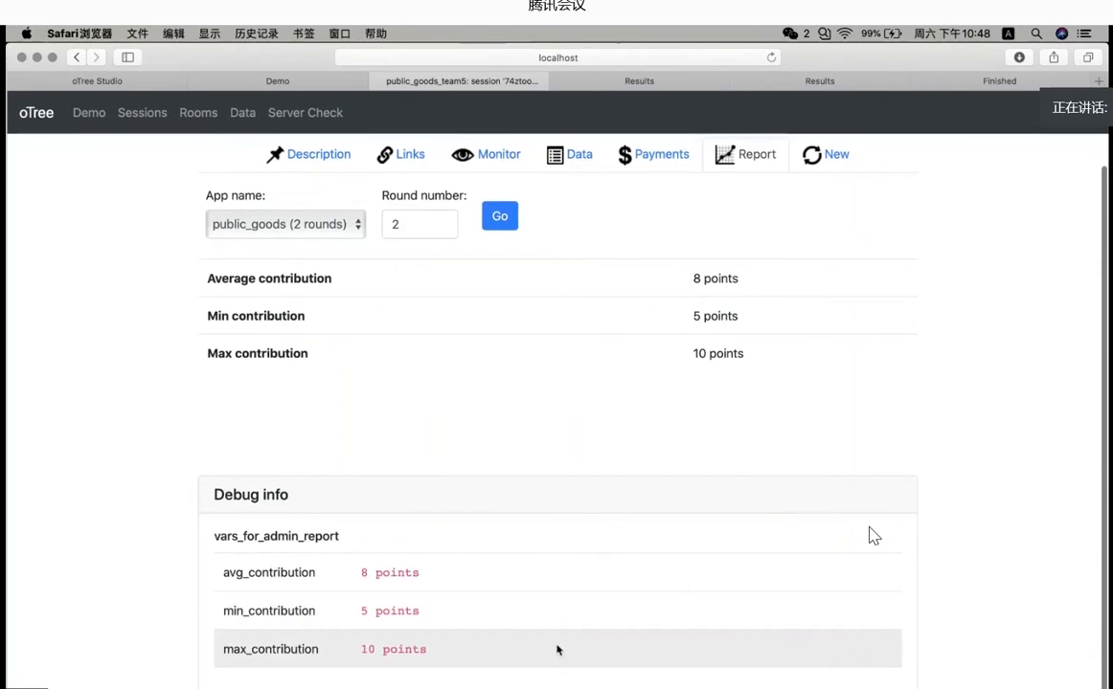
pyautogui.moveTo(910, 452)
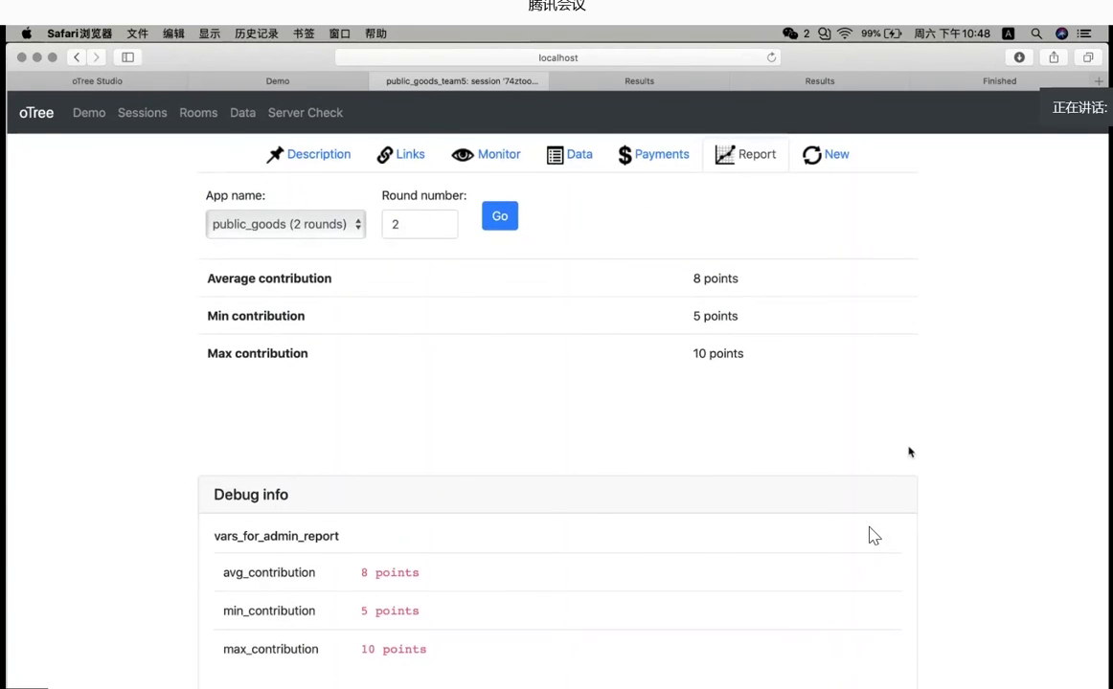
pyautogui.scroll(-3)
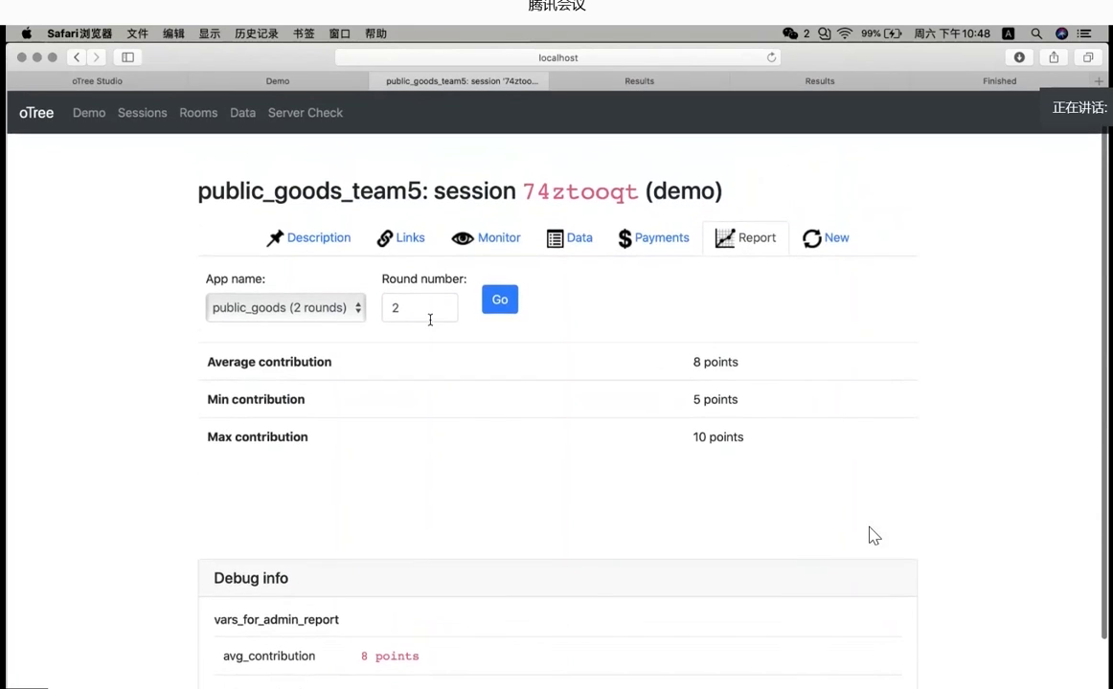